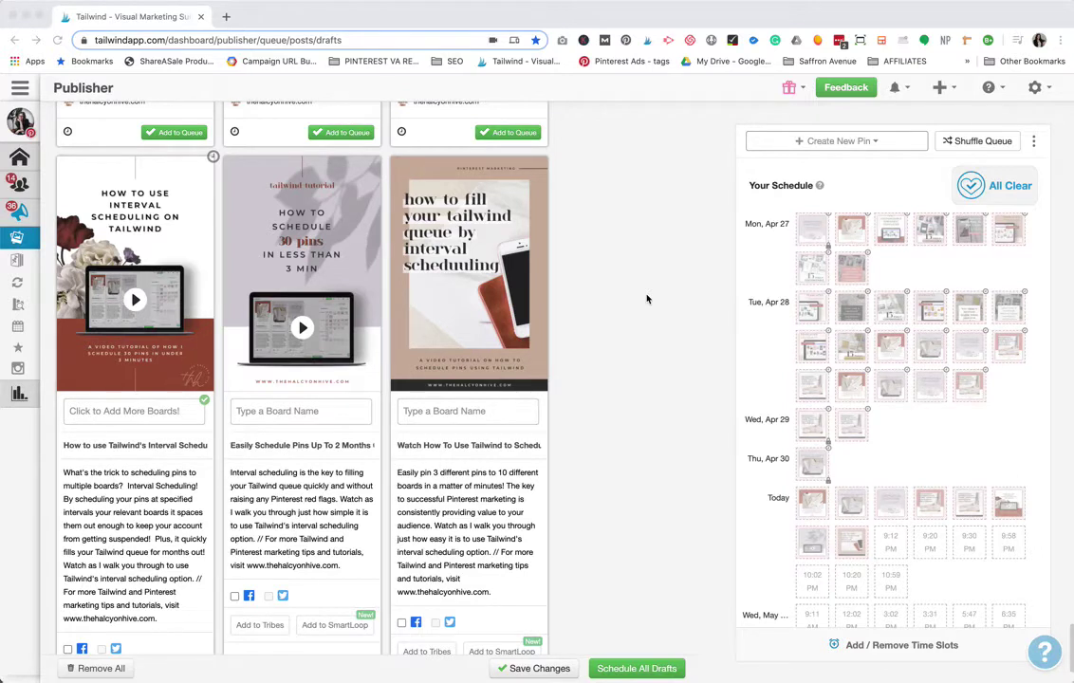
mouse_move(642, 304)
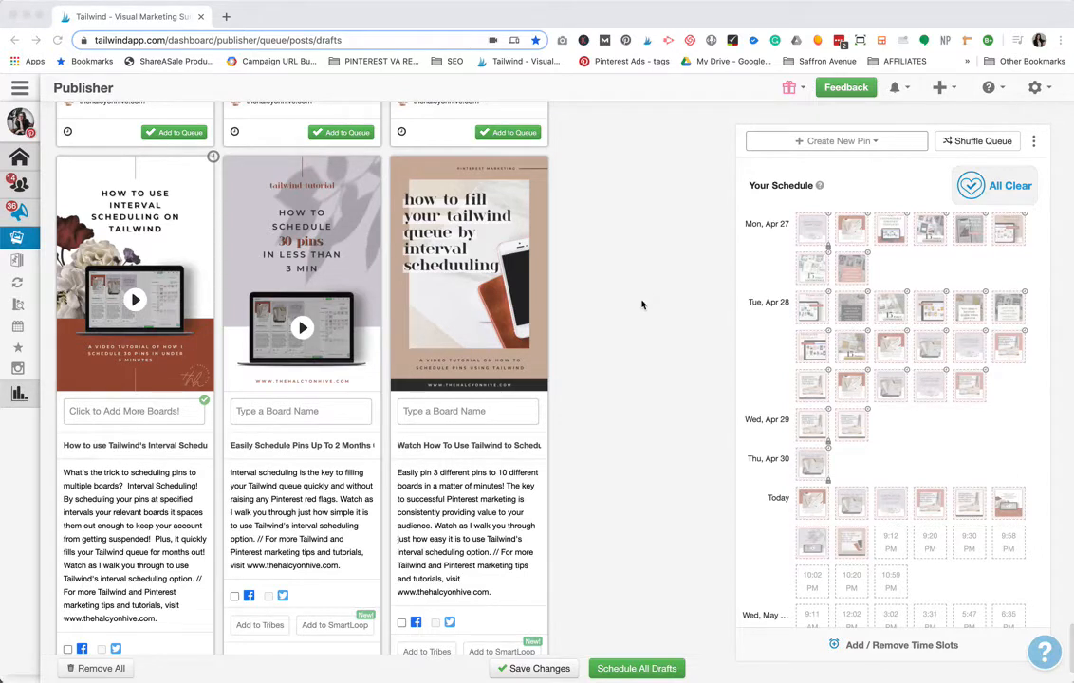
mouse_move(459, 311)
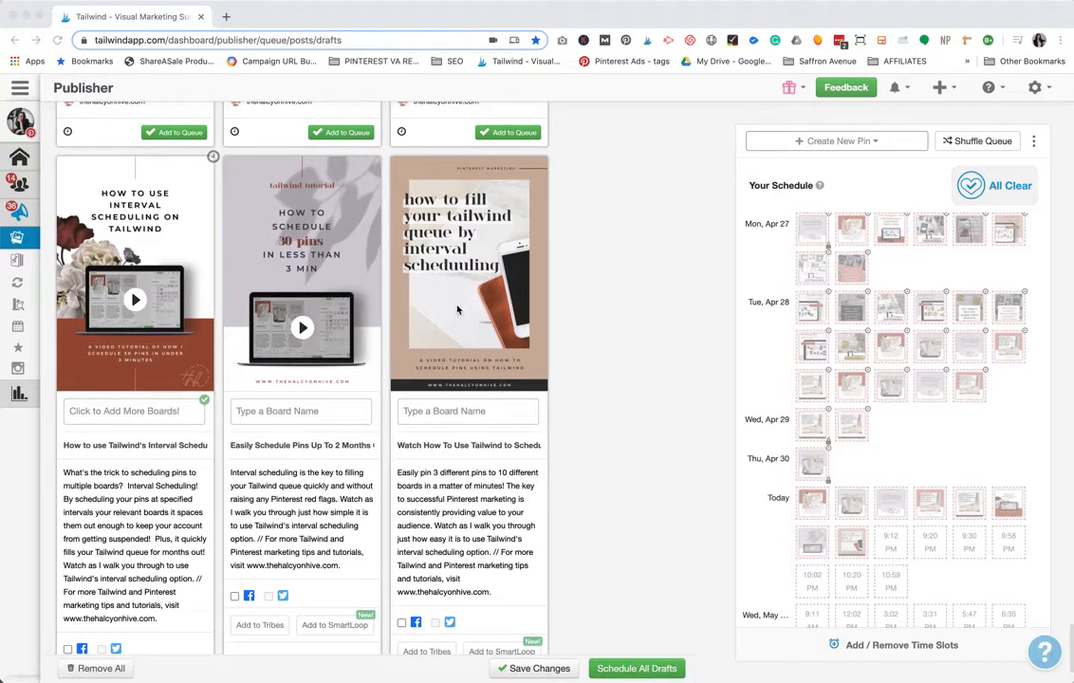
Step: Show the first draft pin's board dropdown listing THH TUTORIALS and Marketing LIST
scroll(down, 3)
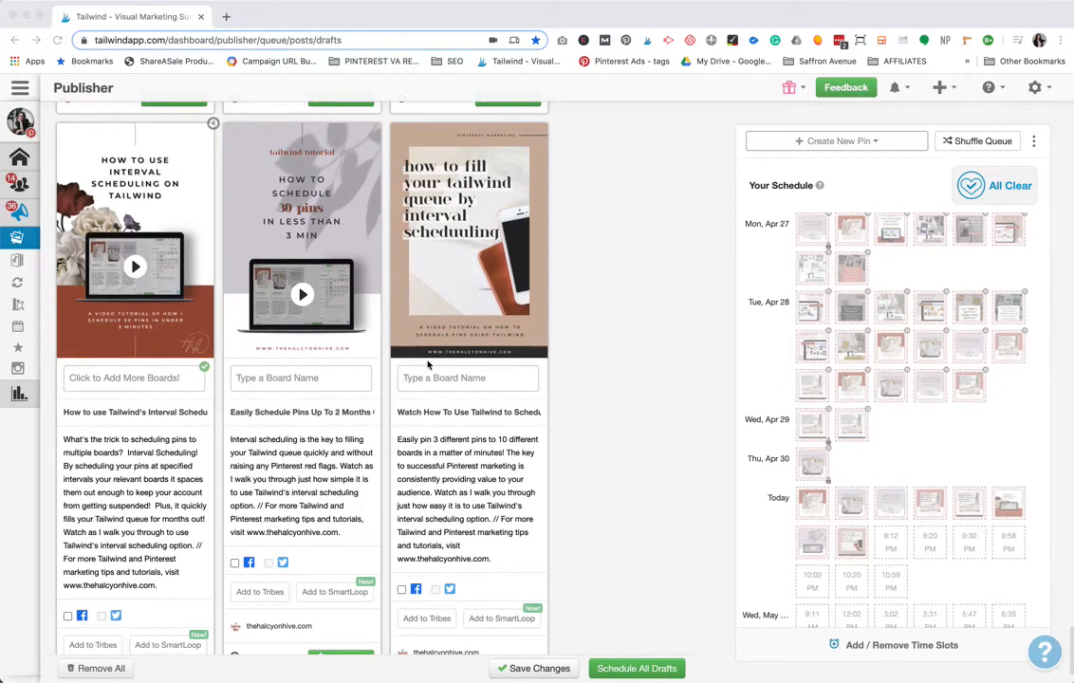
mouse_move(482, 357)
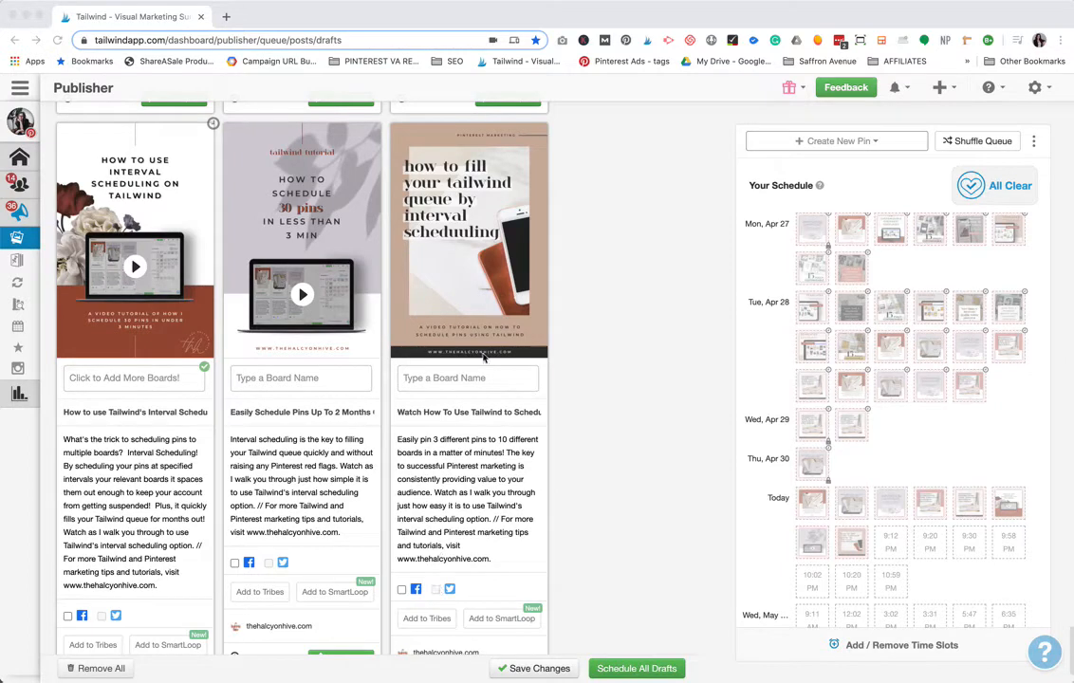
mouse_move(501, 334)
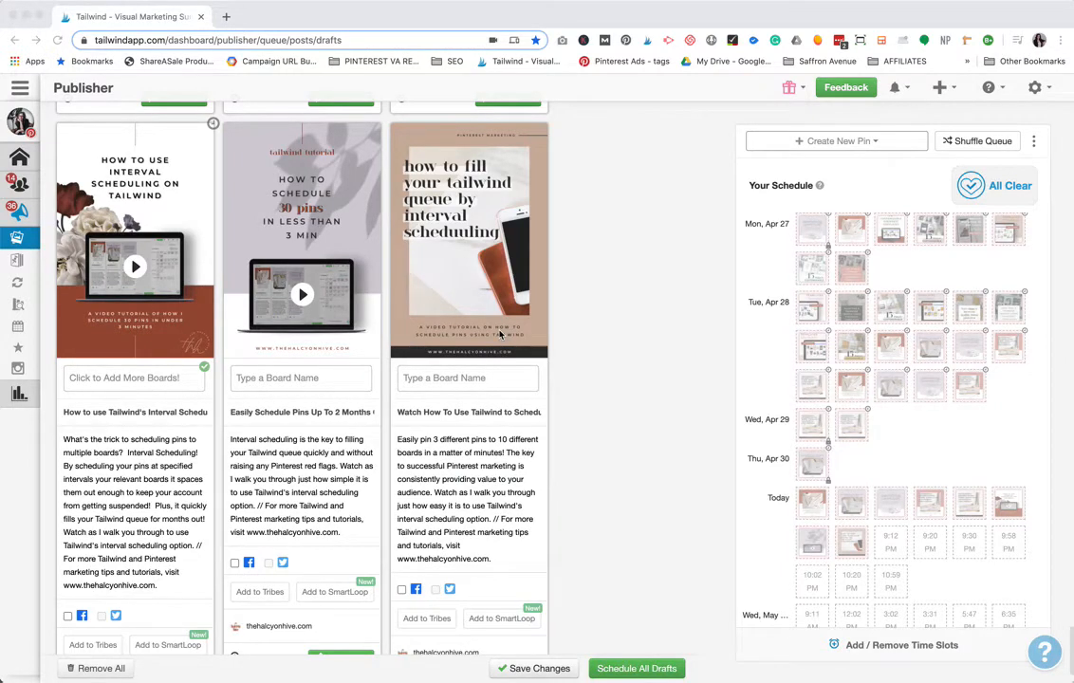
scroll(down, 3)
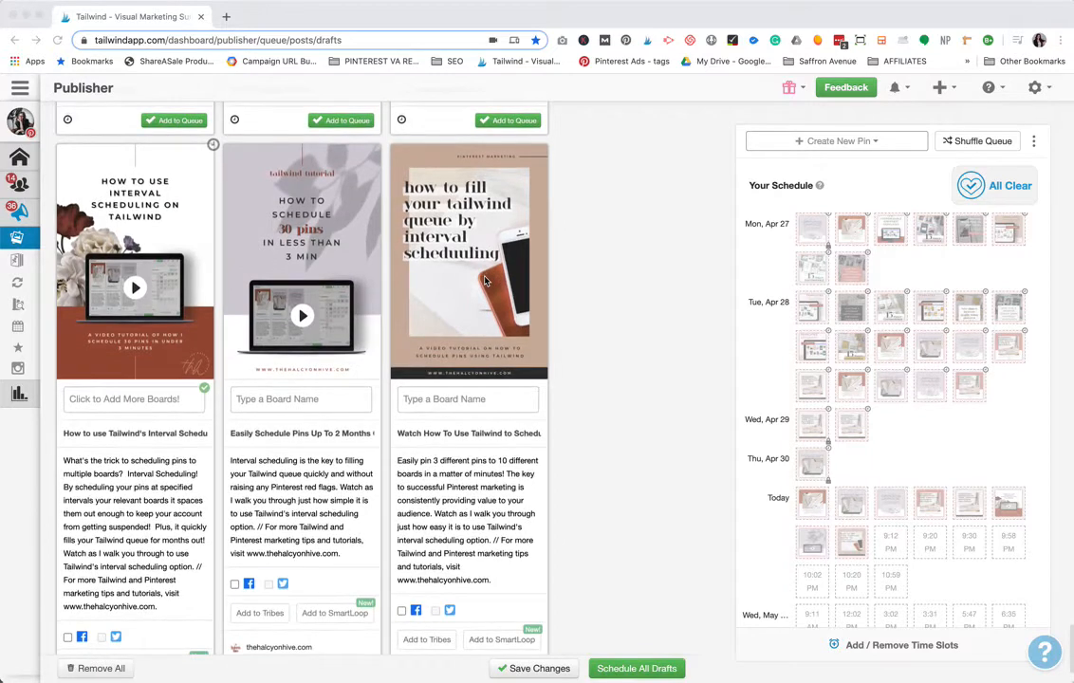
scroll(down, 3)
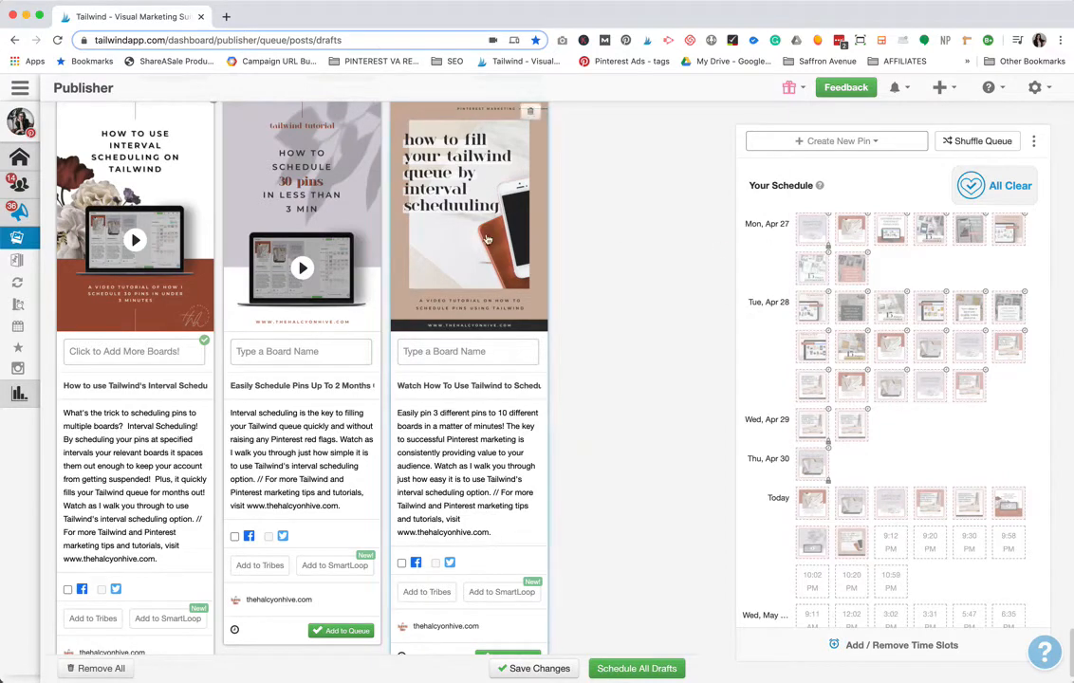
mouse_move(459, 258)
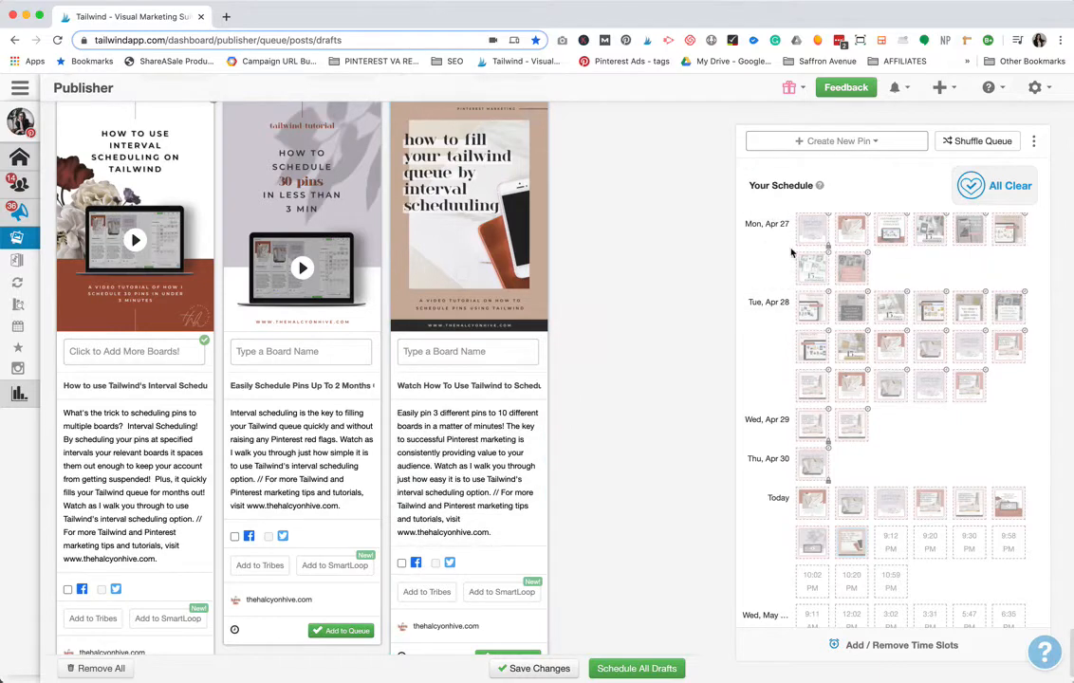
mouse_move(968, 186)
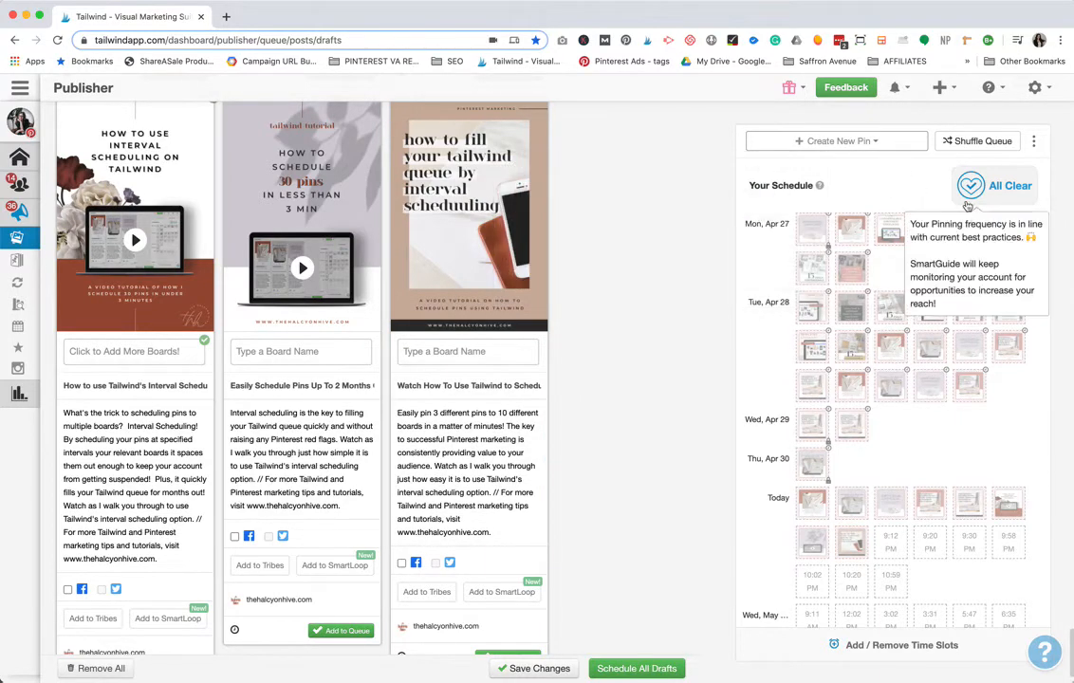
mouse_move(680, 262)
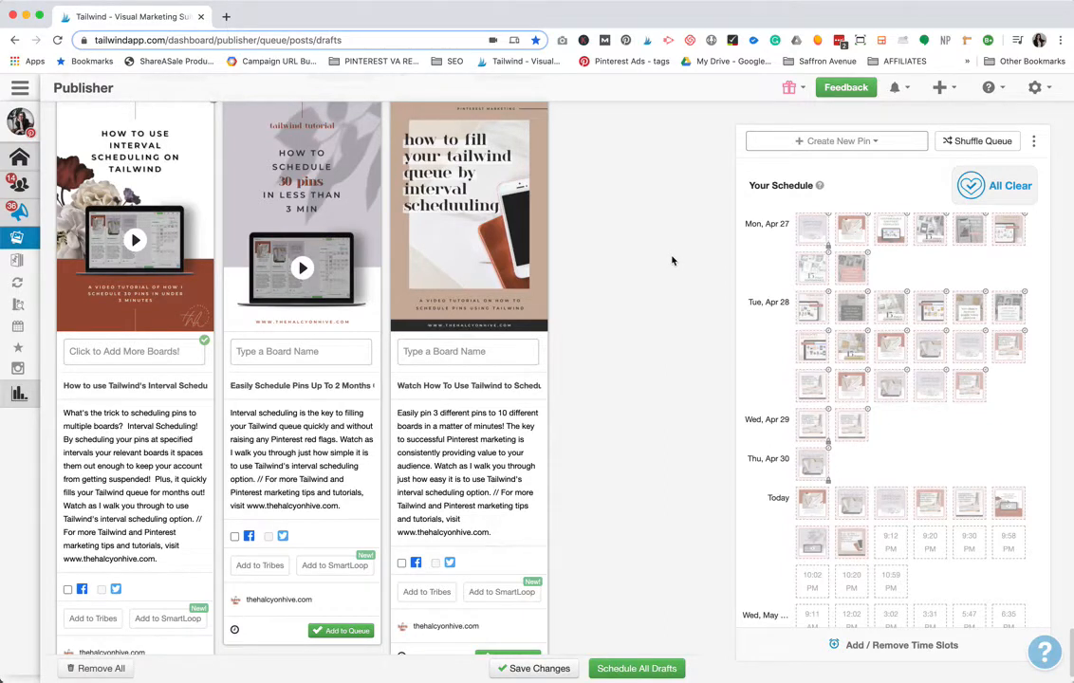
scroll(down, 3)
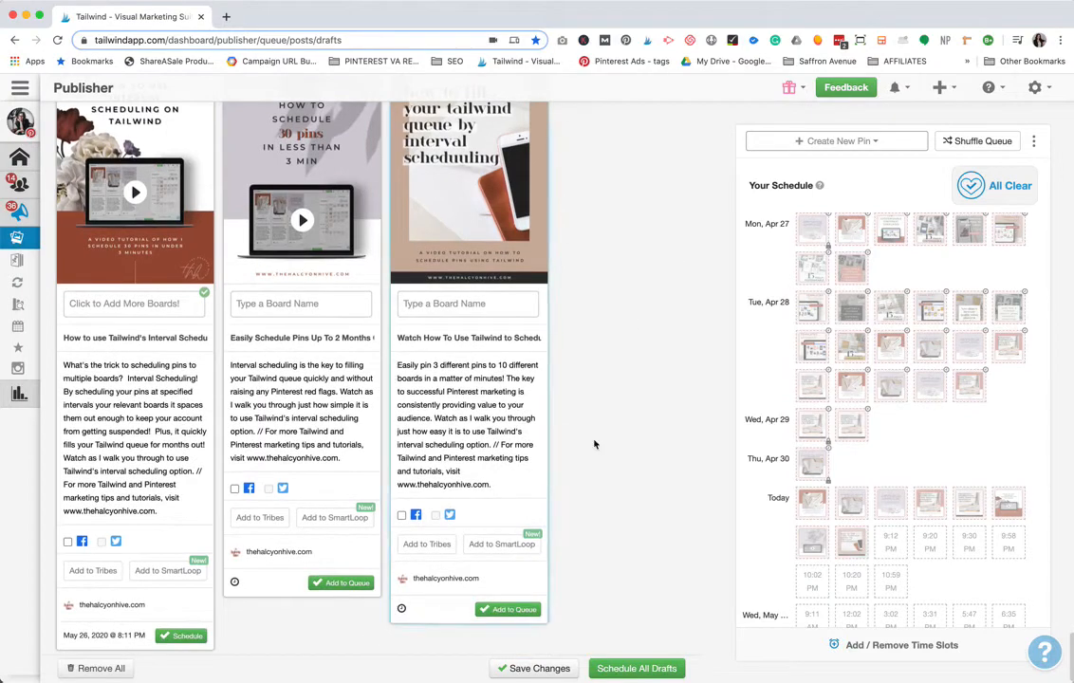
scroll(up, 3)
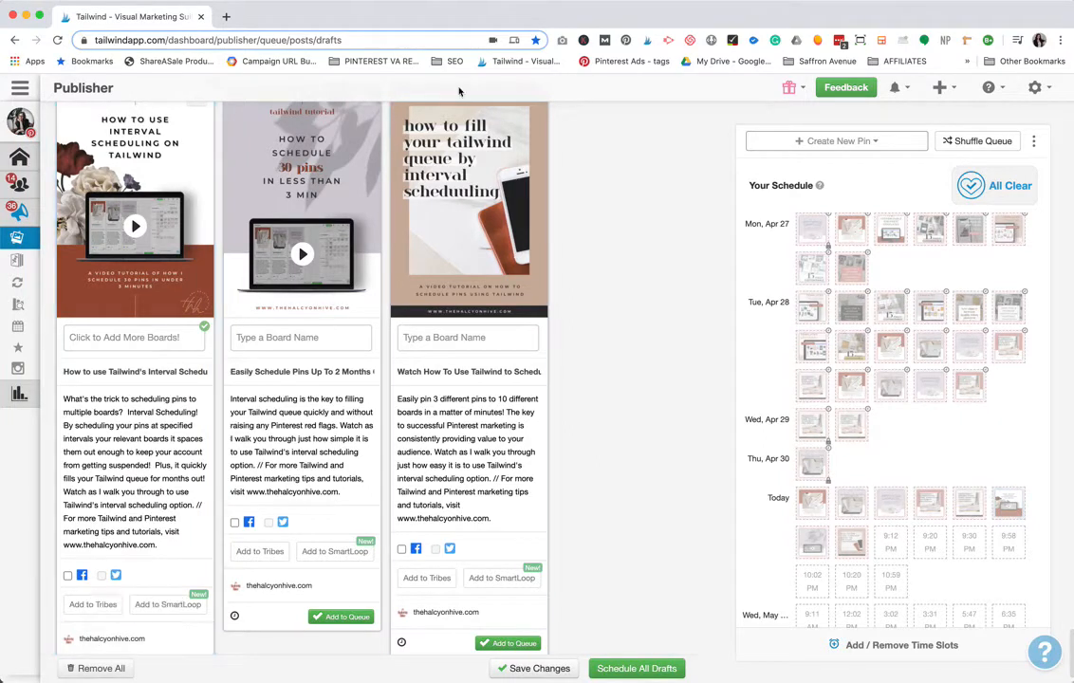
mouse_move(421, 214)
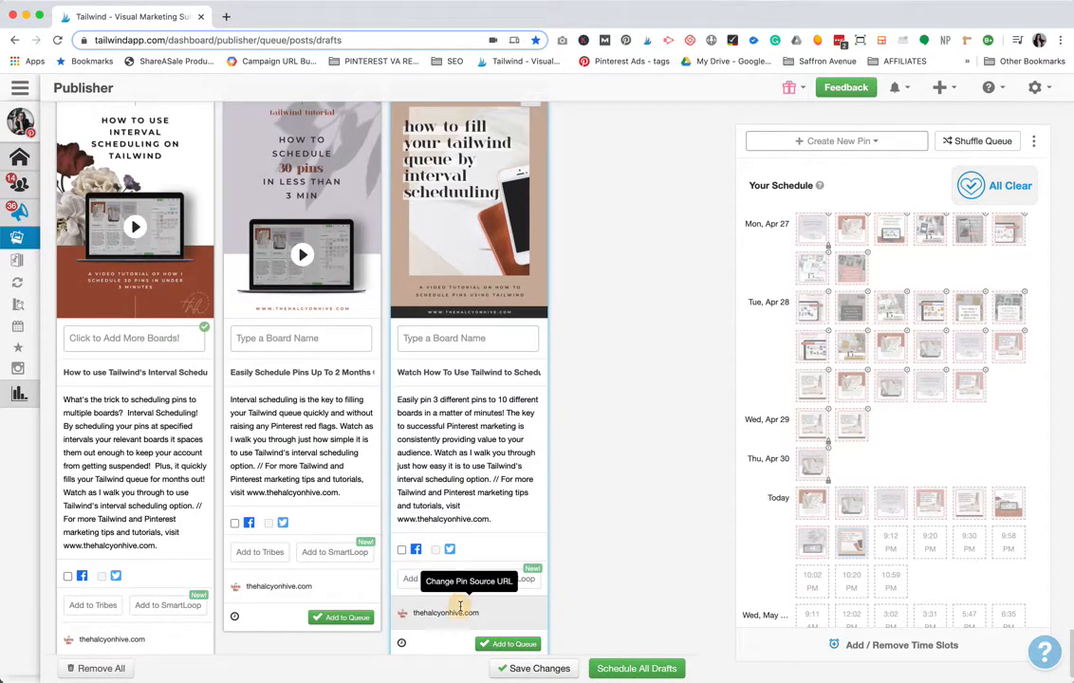
click(459, 611)
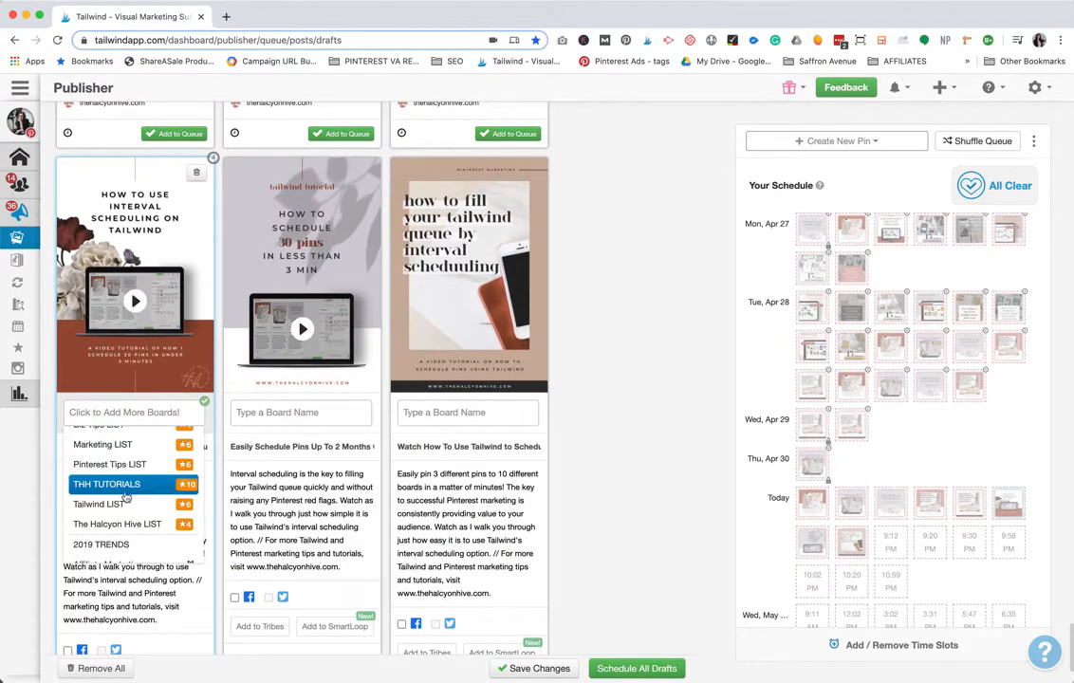
Step: Add the THH TUTORIALS list's ten boards, including Social Media Marketing and DIGITAL MARKETING, to the first pin
scroll(up, 3)
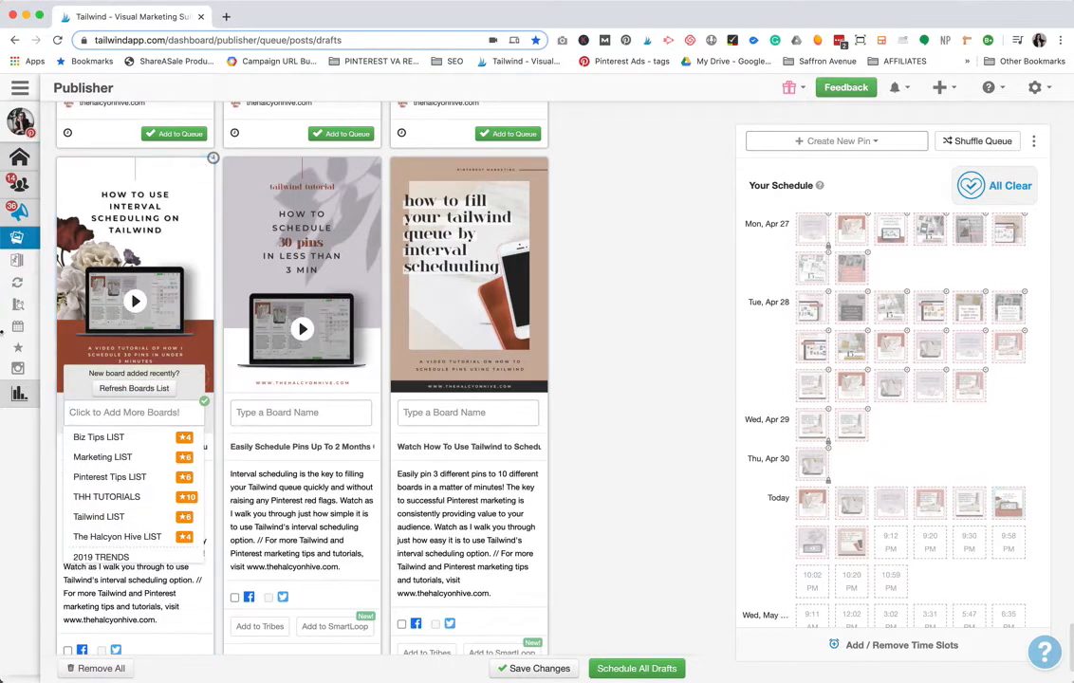
click(19, 87)
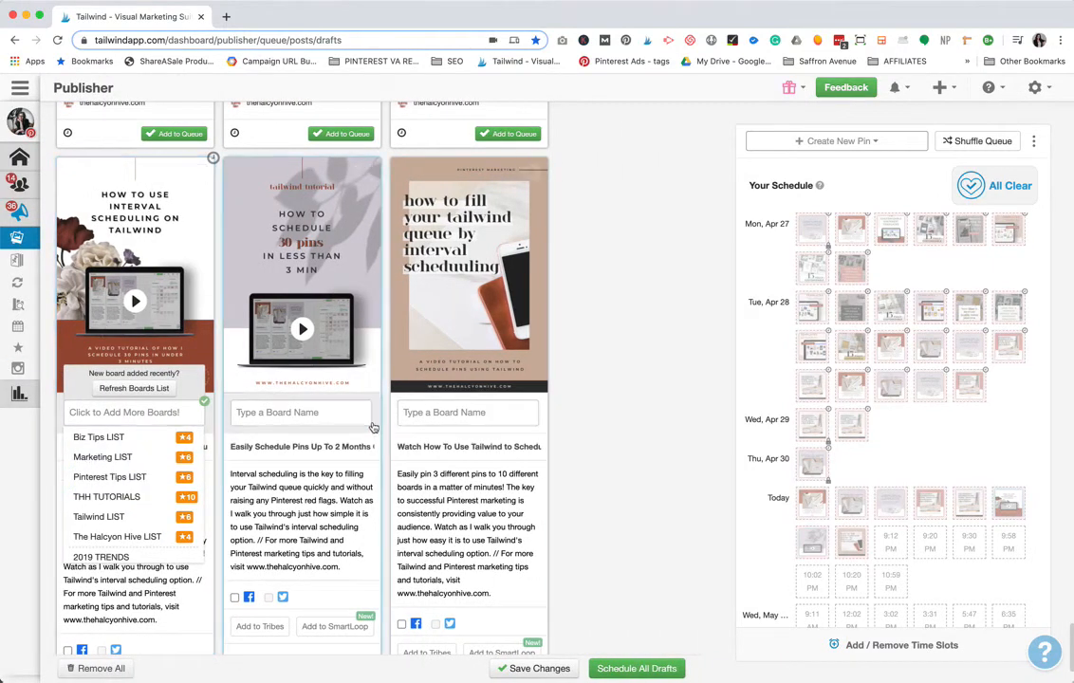
click(106, 497)
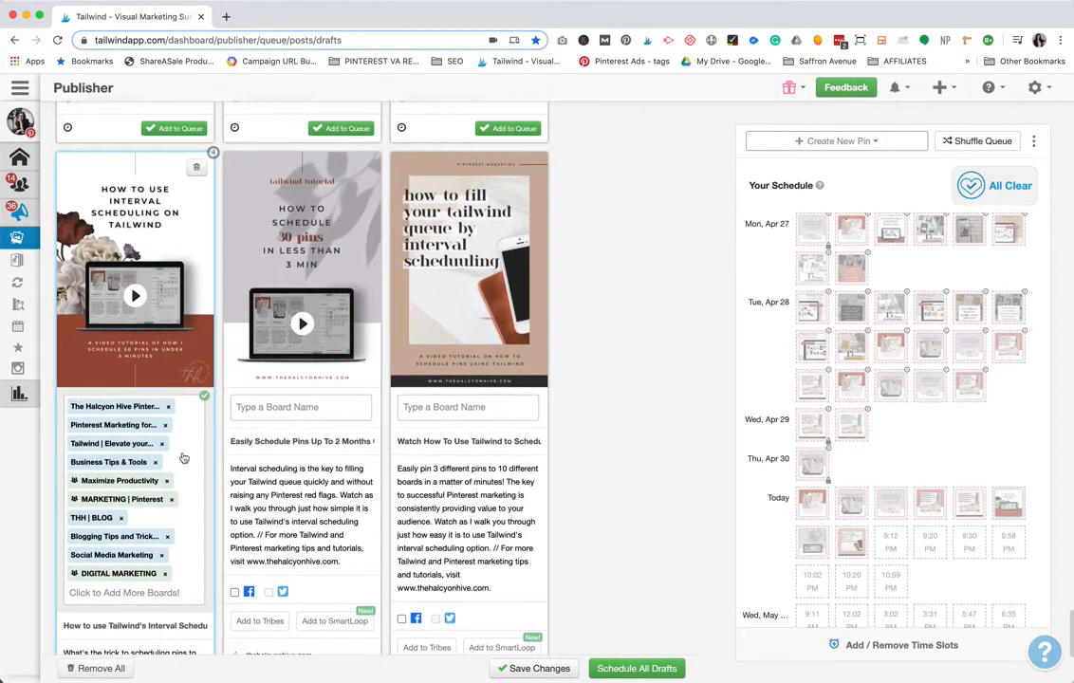
click(300, 406)
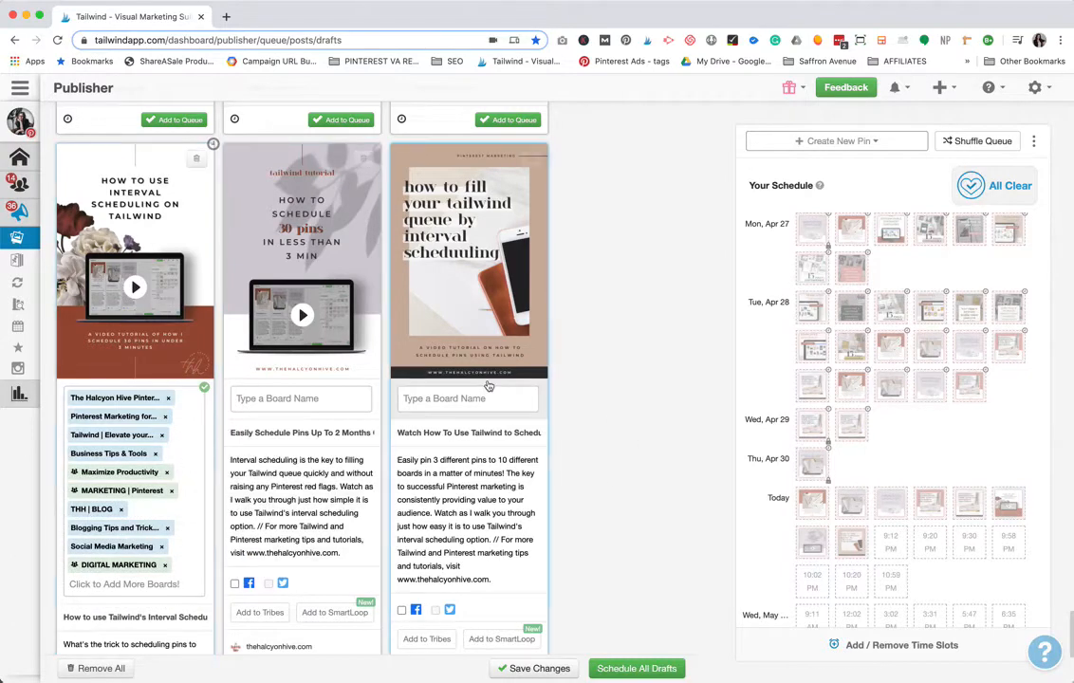
Step: Assign the THH TUTORIALS board list to the second pin
click(300, 399)
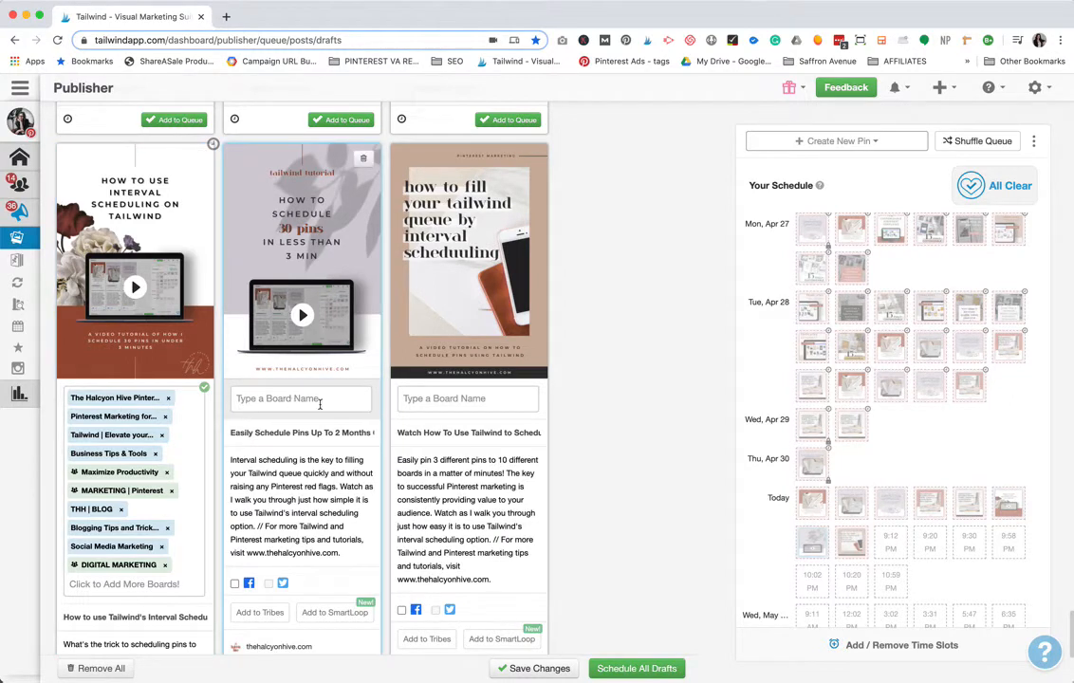
click(300, 398)
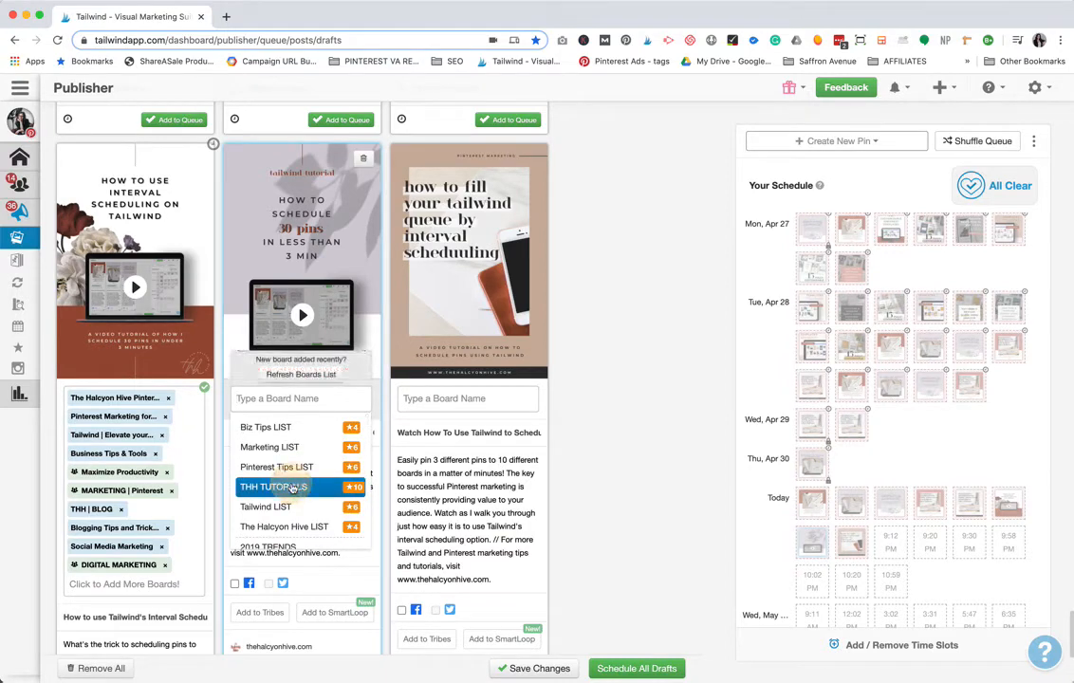
click(273, 486)
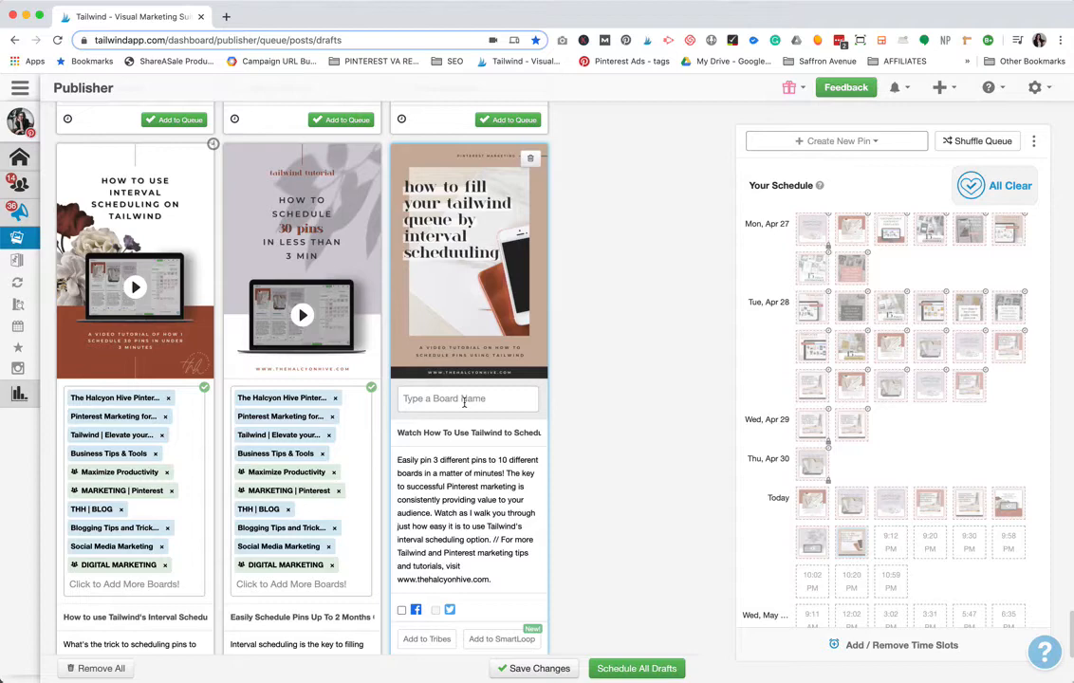
Step: Assign the THH TUTORIALS board list to the third pin
click(467, 402)
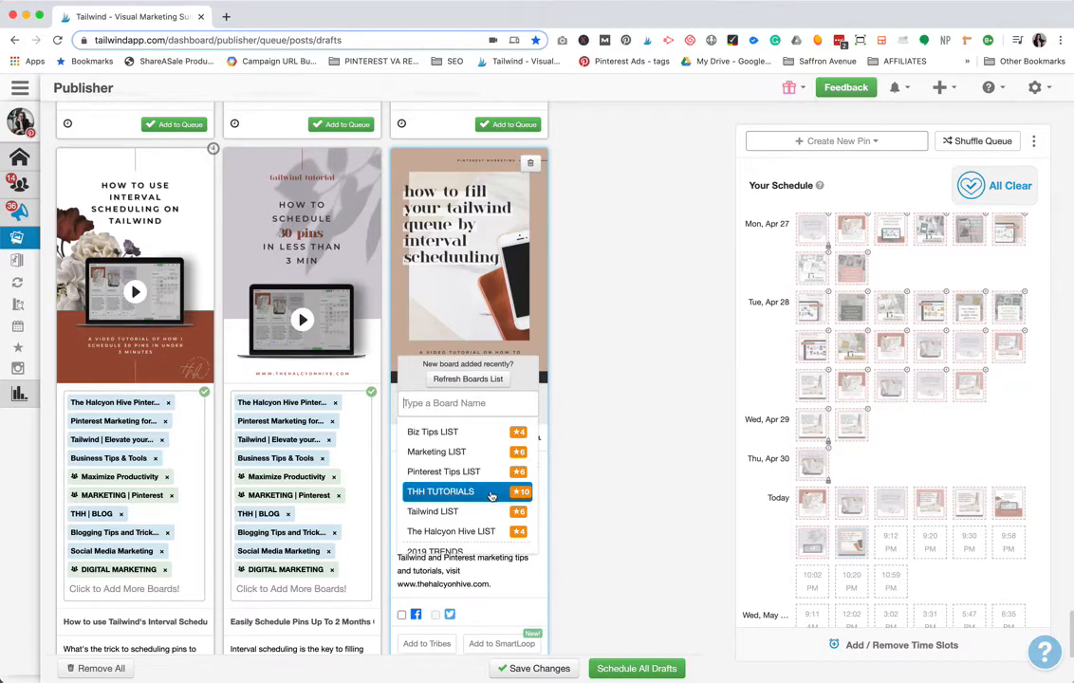
mouse_move(459, 492)
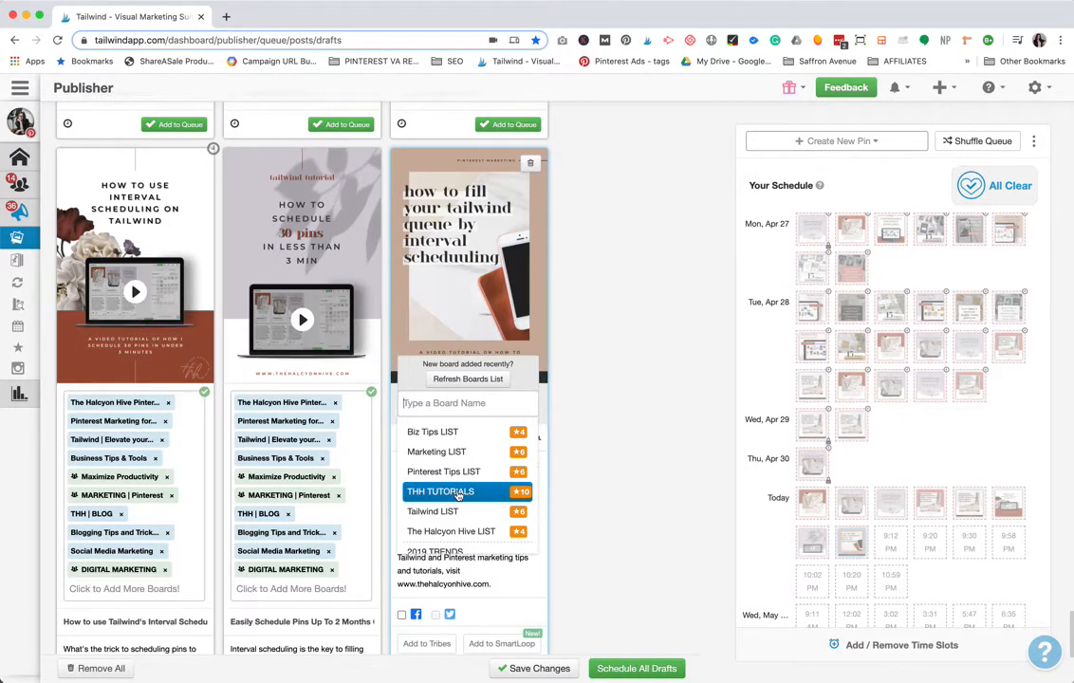
click(440, 491)
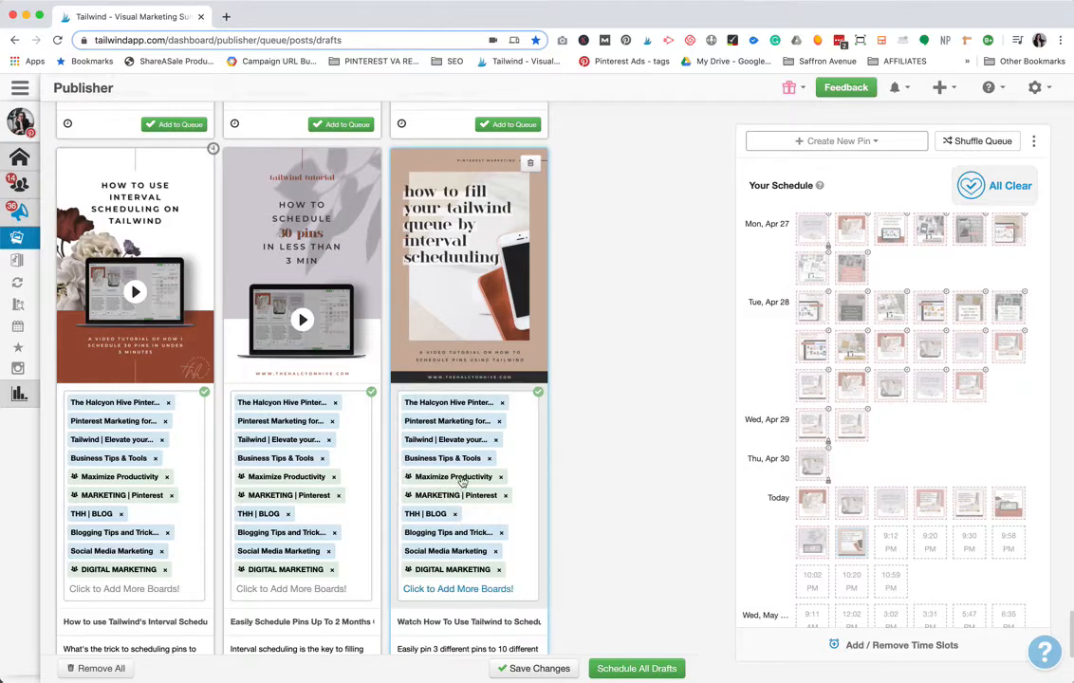
scroll(down, 3)
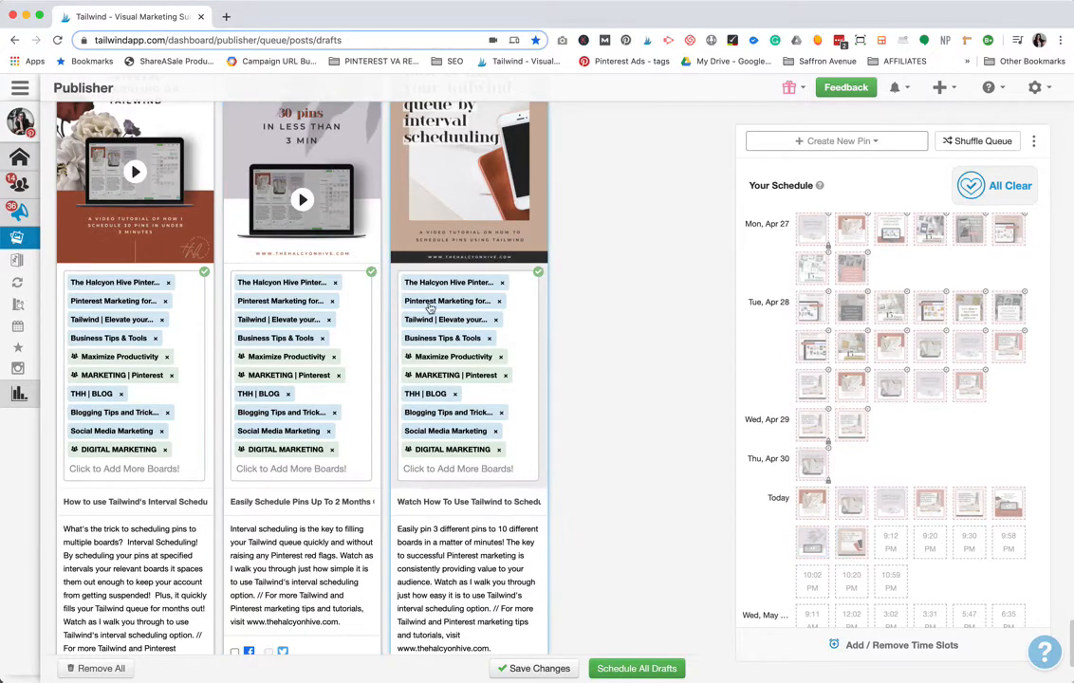
scroll(up, 3)
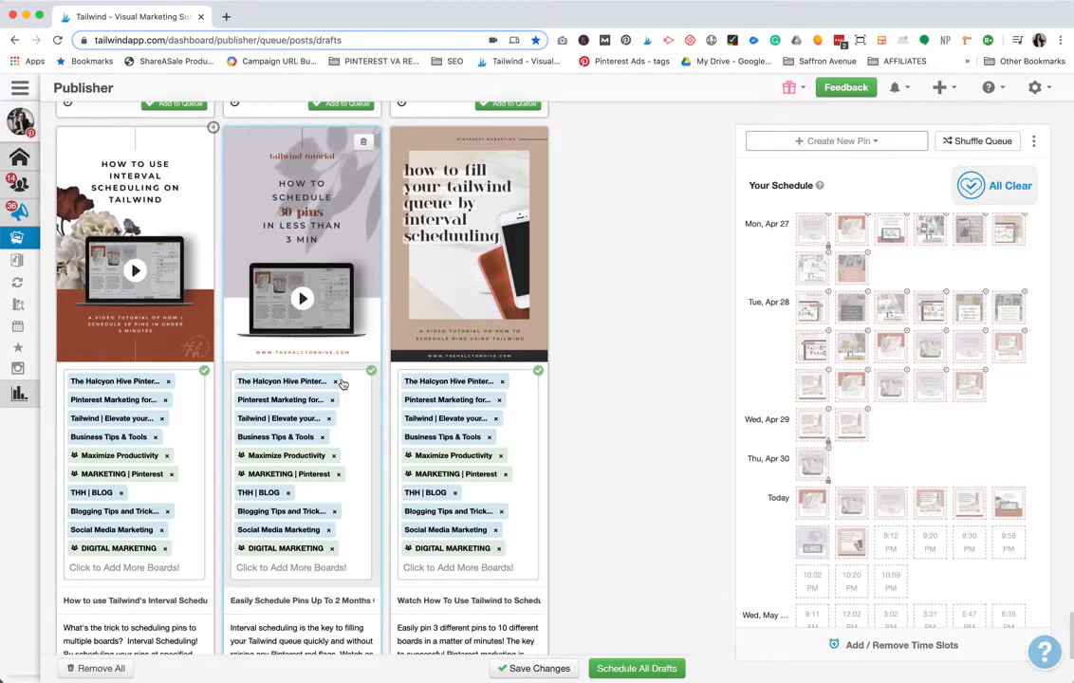
mouse_move(490, 389)
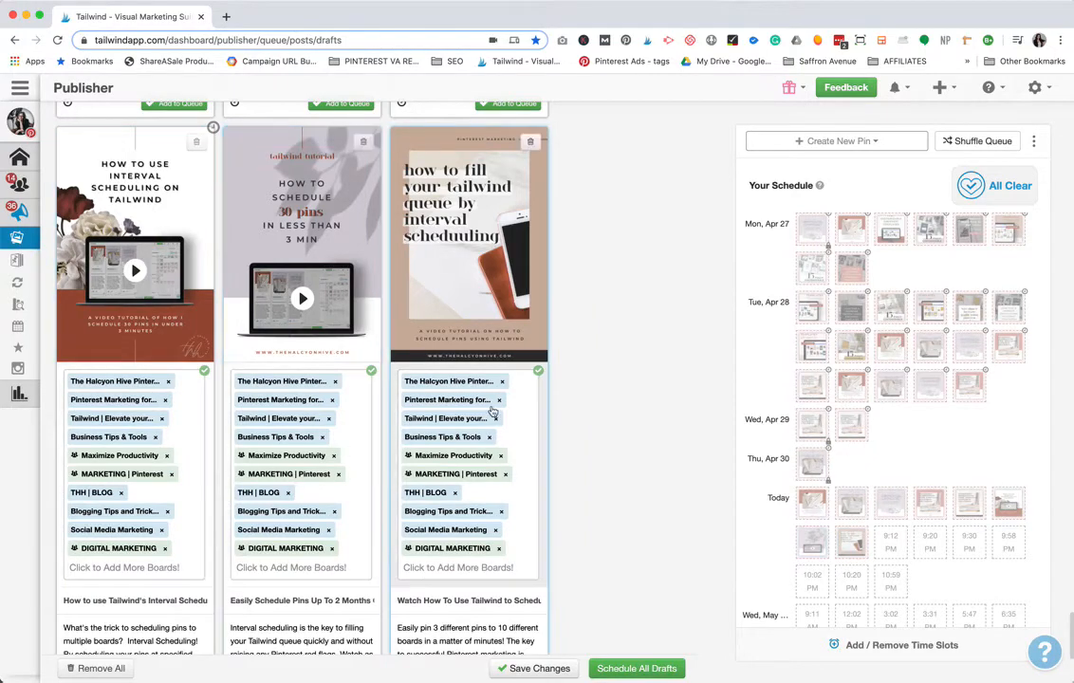
mouse_move(456, 383)
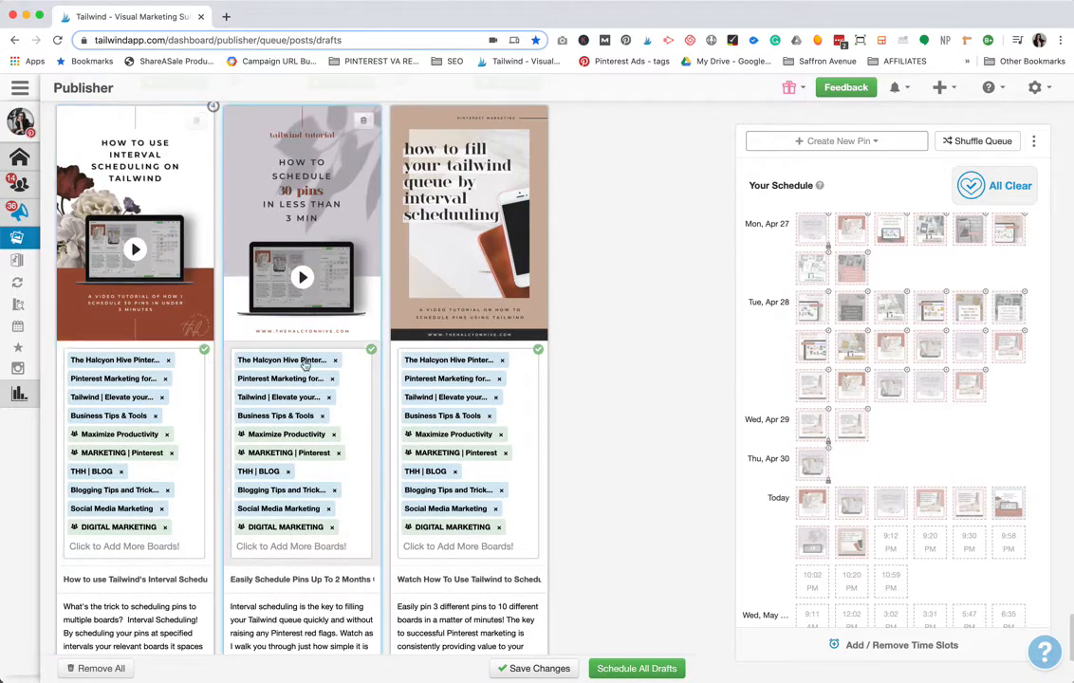
scroll(down, 3)
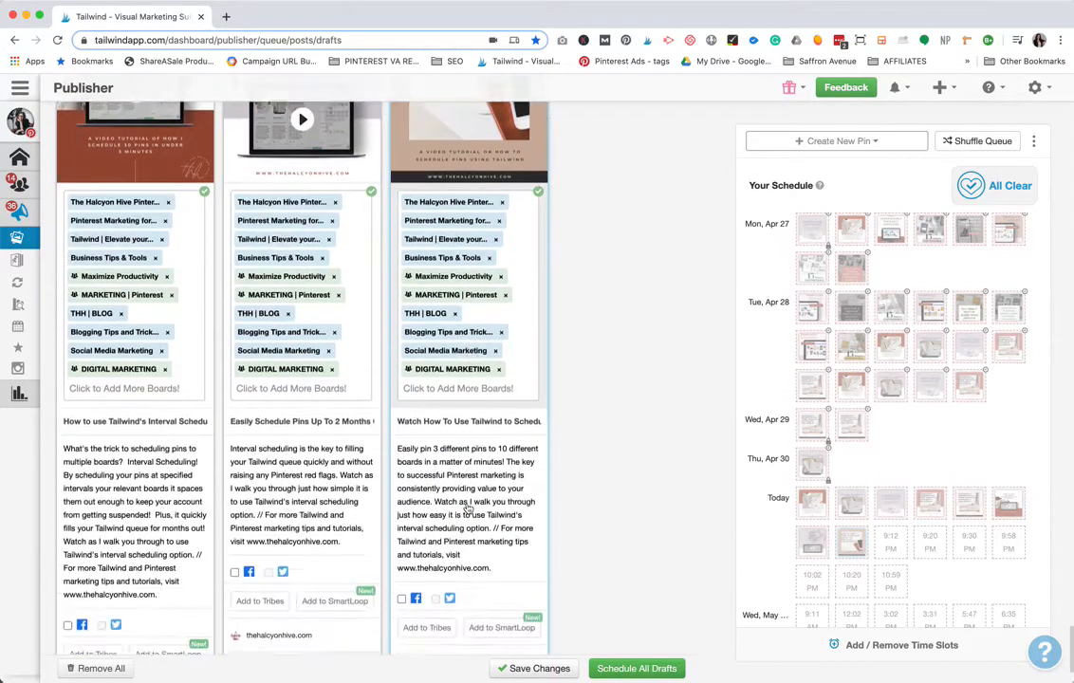
Step: Share the first pin to three Tribes, including Social Media & Digital Marketing, and dismiss the confirmation
scroll(down, 3)
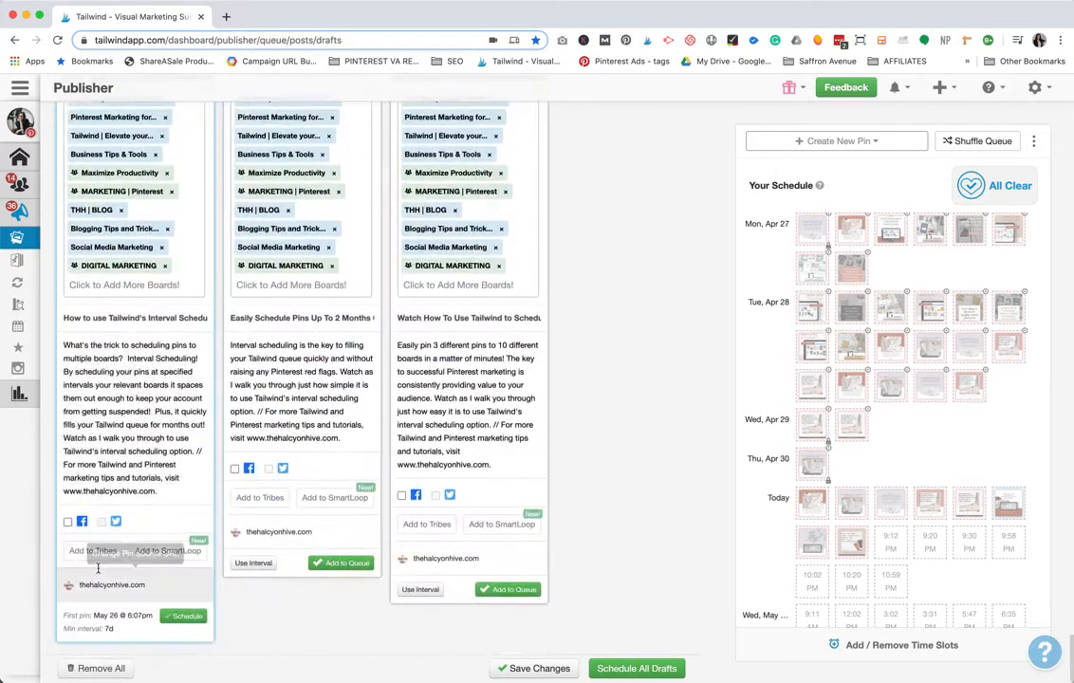
click(91, 550)
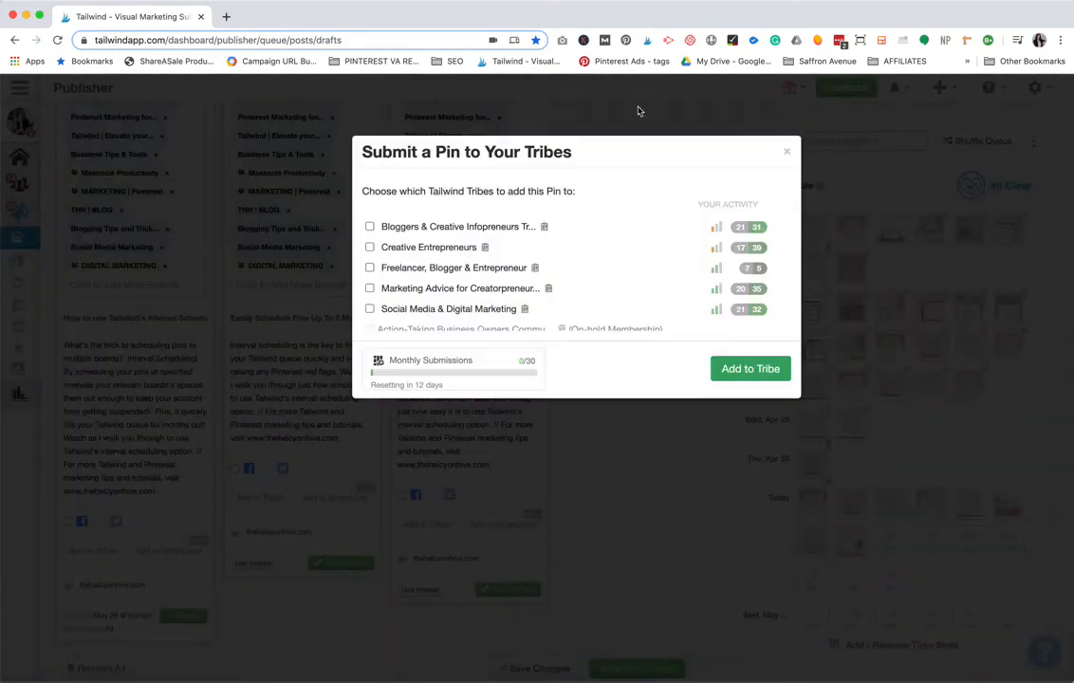
click(749, 368)
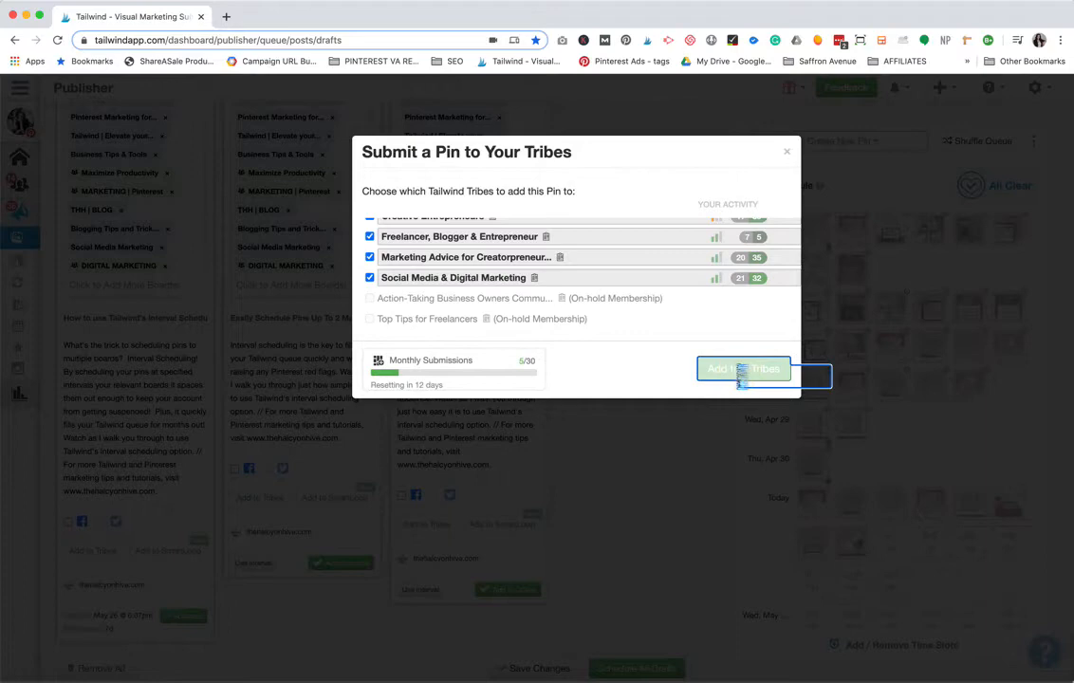
click(744, 369)
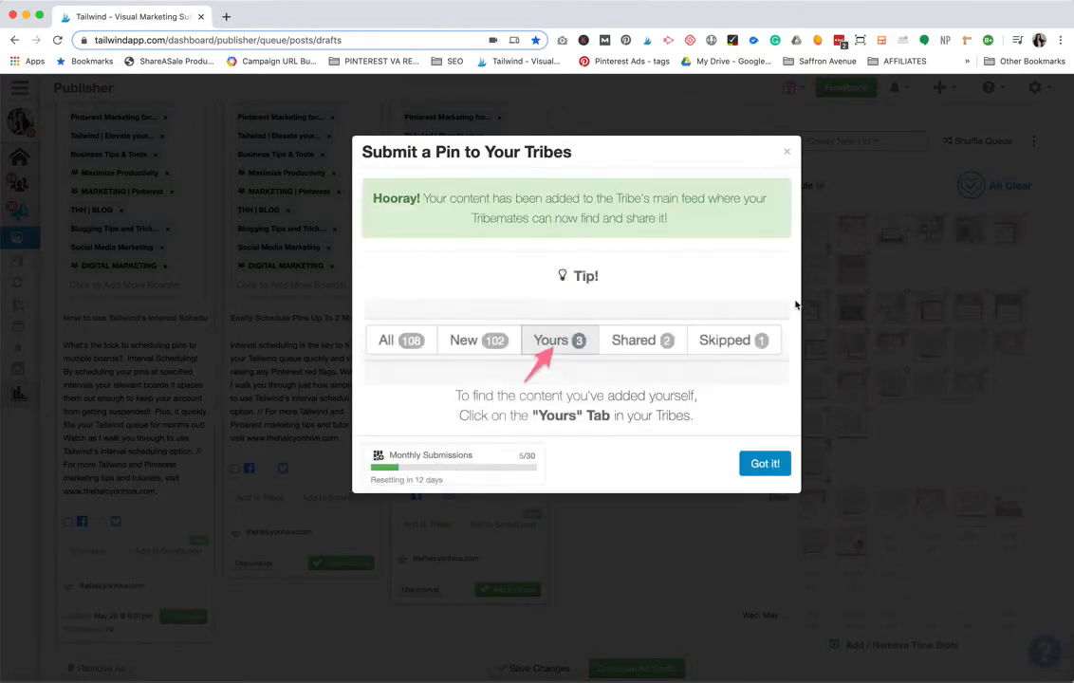
click(765, 463)
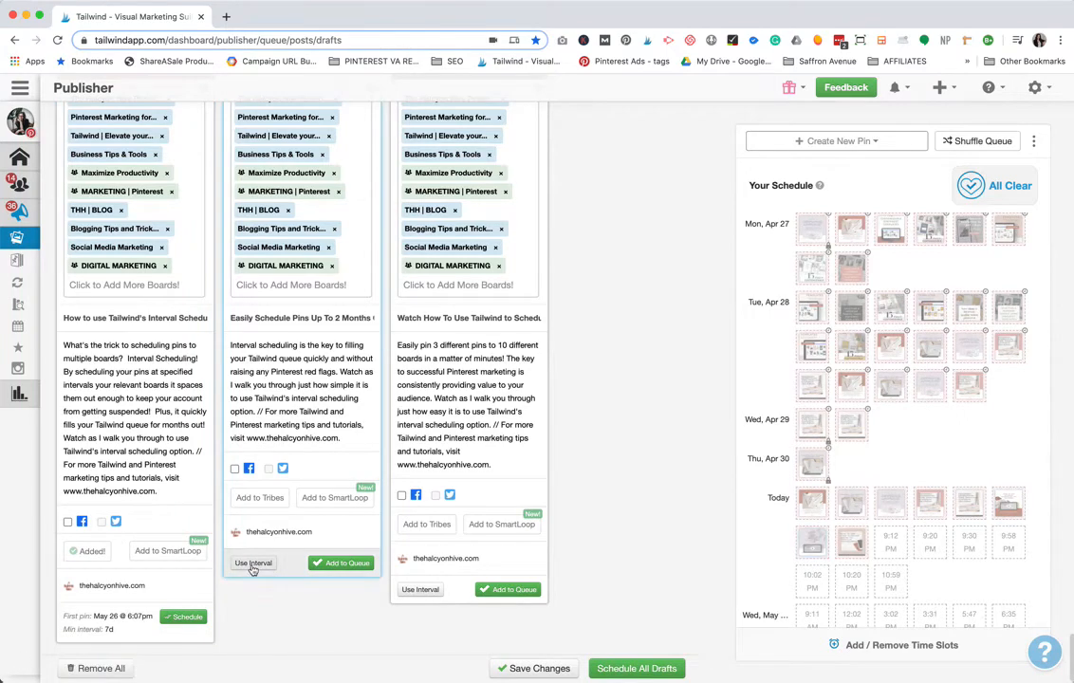
Step: Enable interval scheduling on the second pin, starting May 26, 2020 at 9:12 PM, seven days apart
click(254, 561)
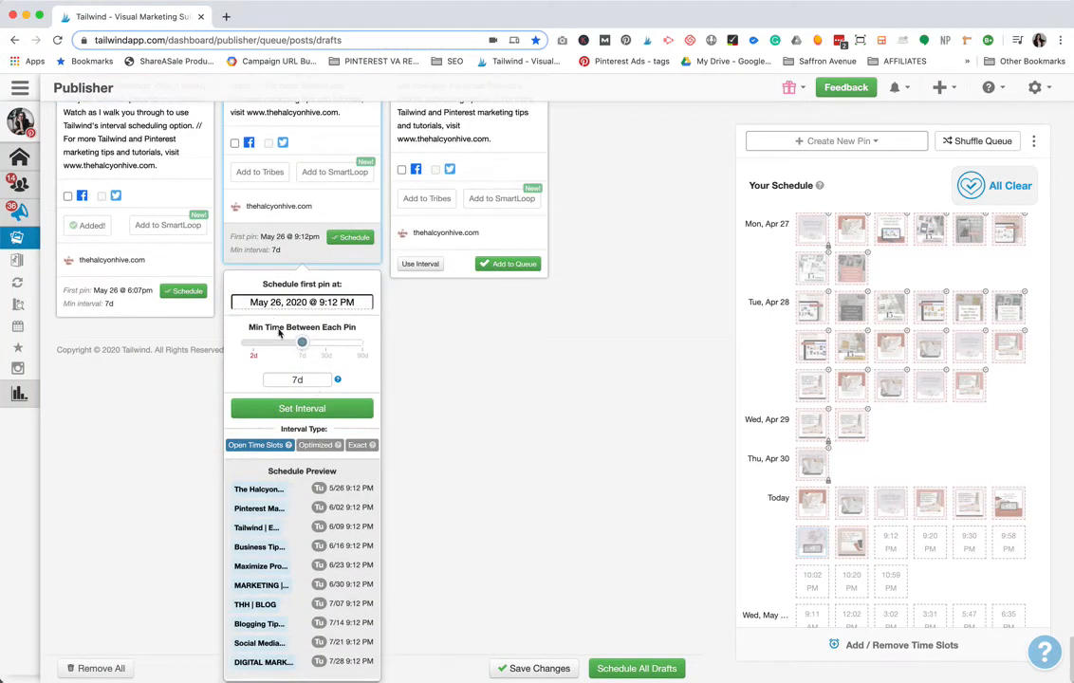
click(302, 302)
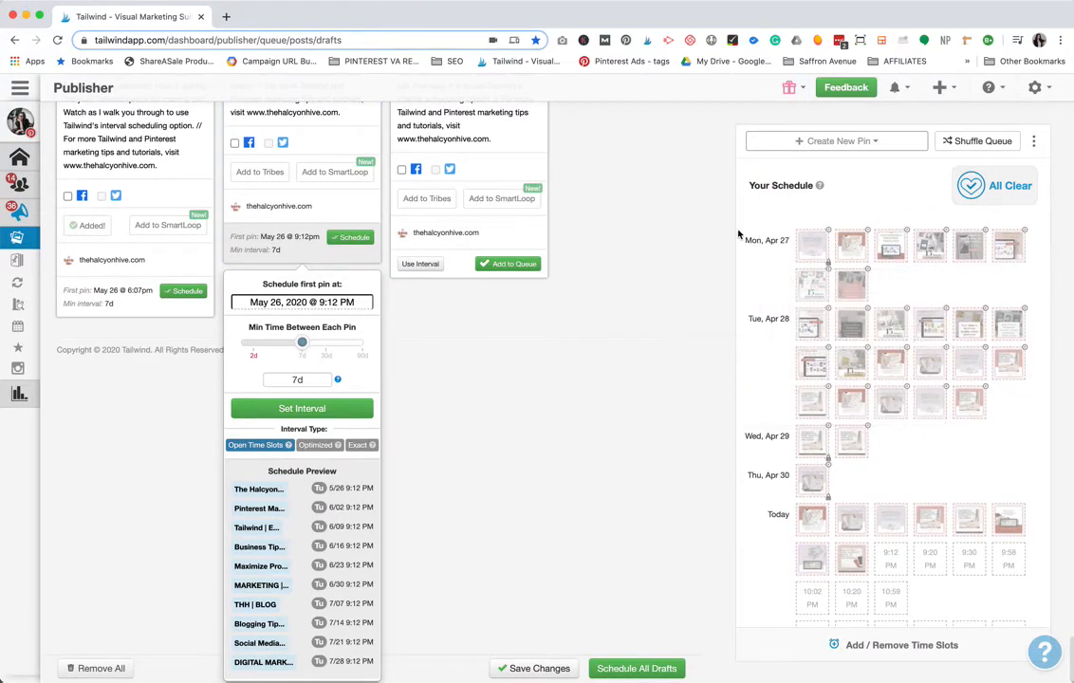
mouse_move(308, 345)
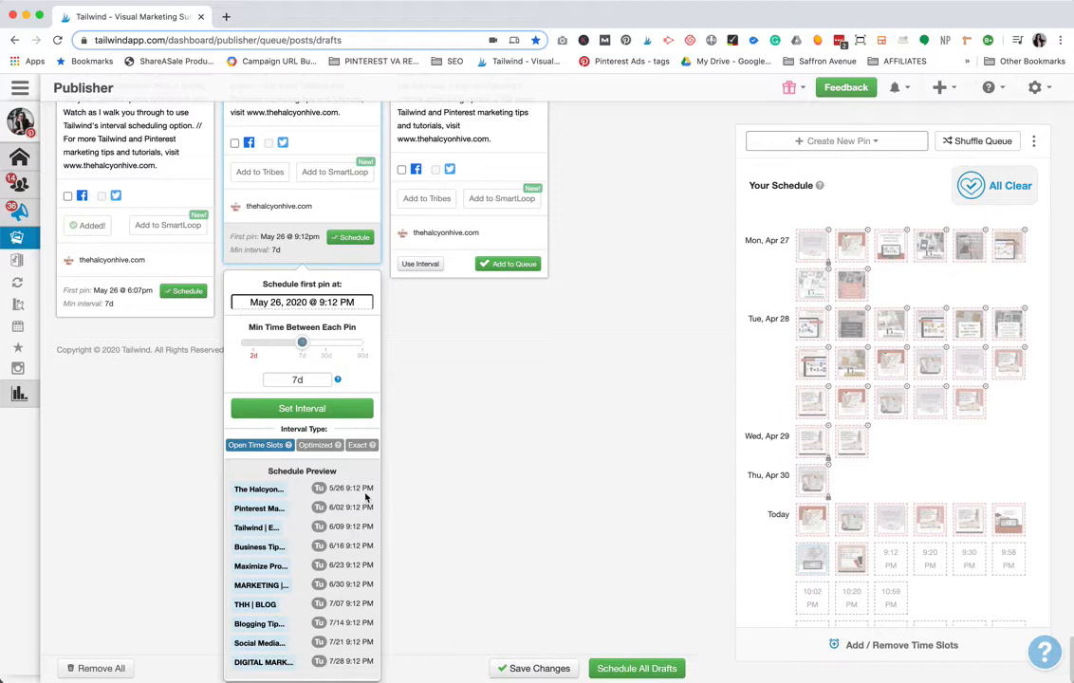
mouse_move(357, 501)
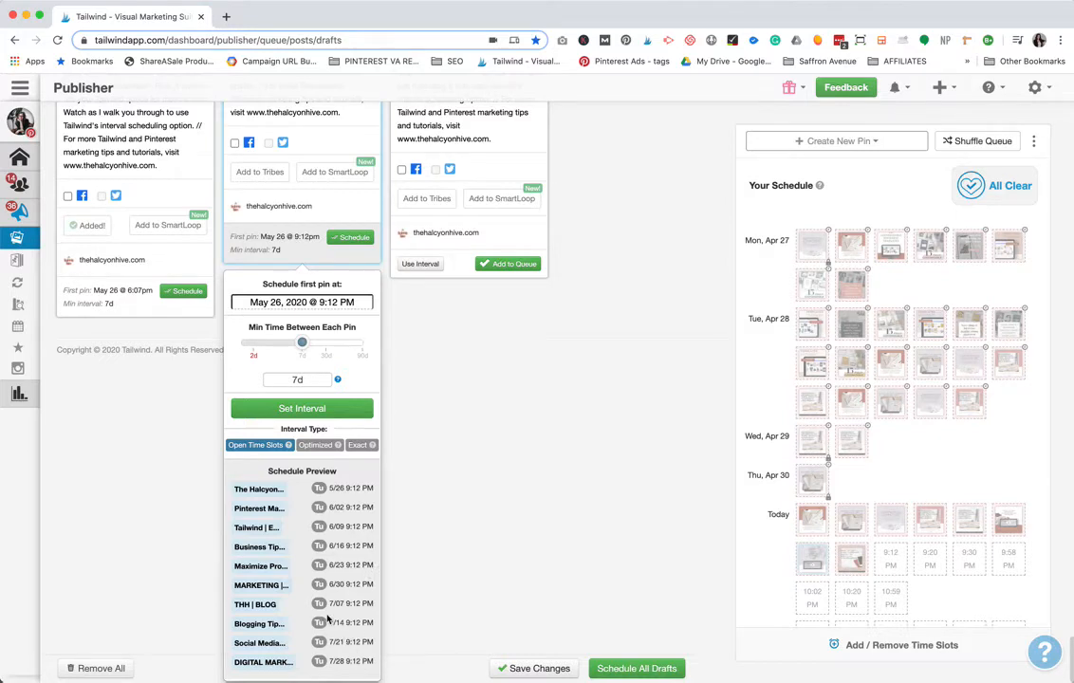
Step: Shorten the minimum time between pins to about 6 days 12 hours and queue the pin
drag(323, 341, 301, 342)
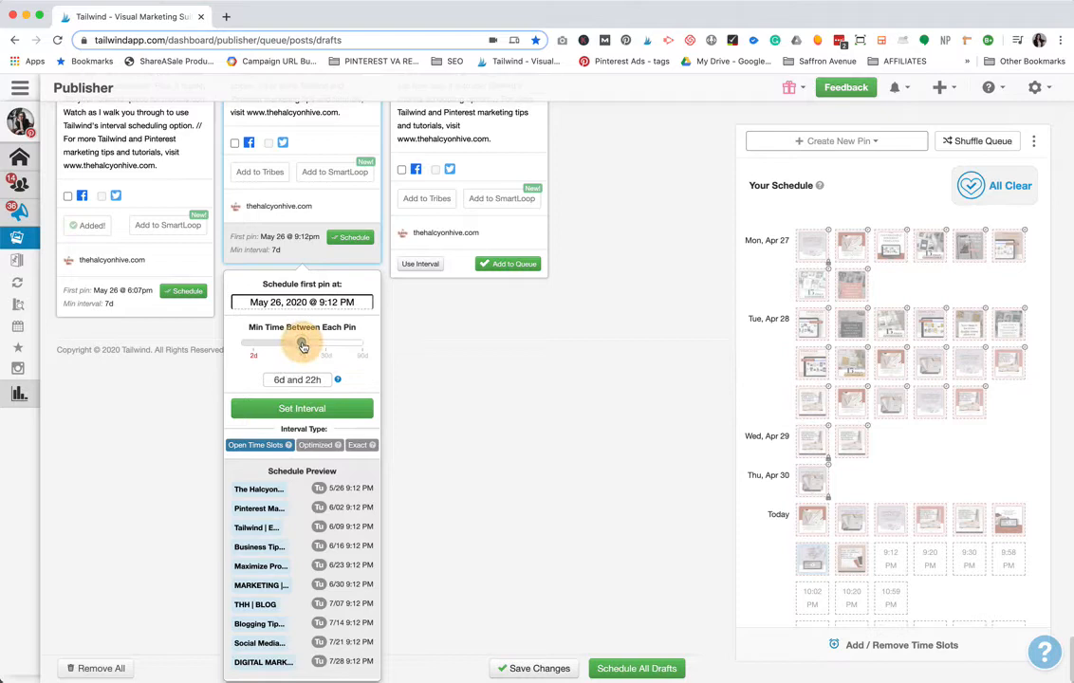
drag(303, 345, 302, 345)
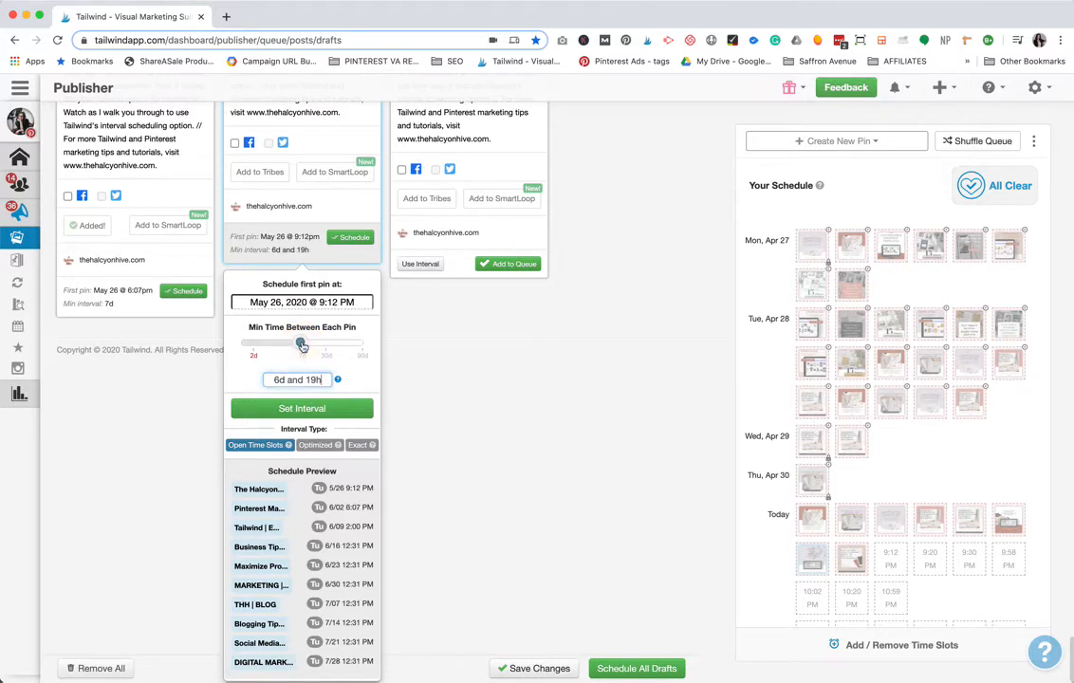
drag(302, 345, 300, 346)
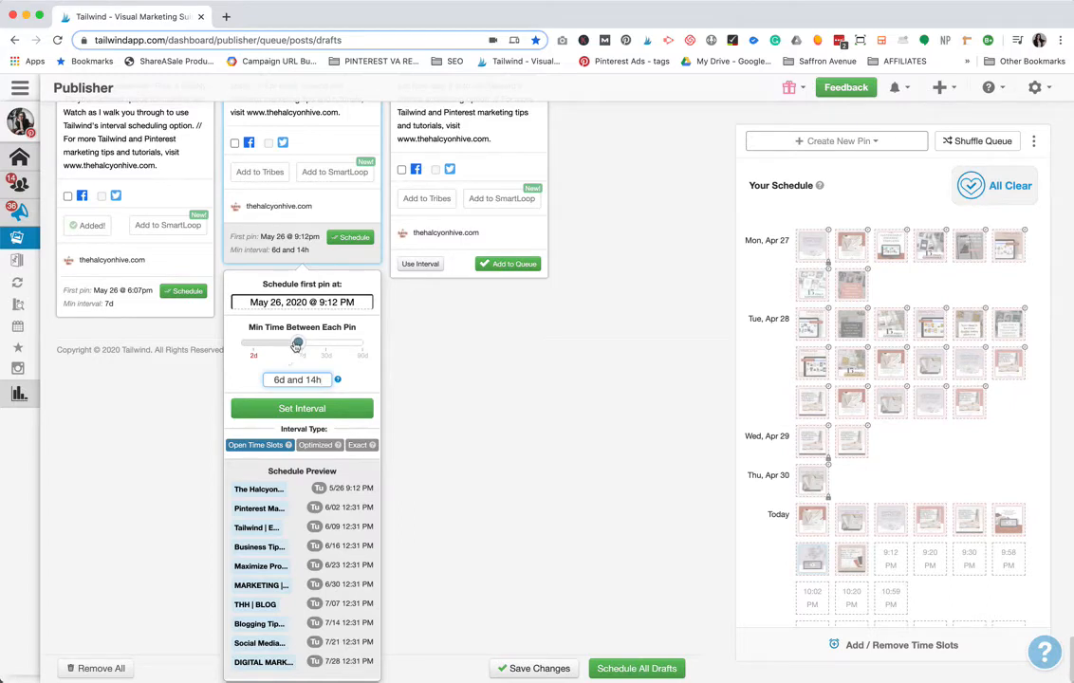
drag(298, 345, 296, 345)
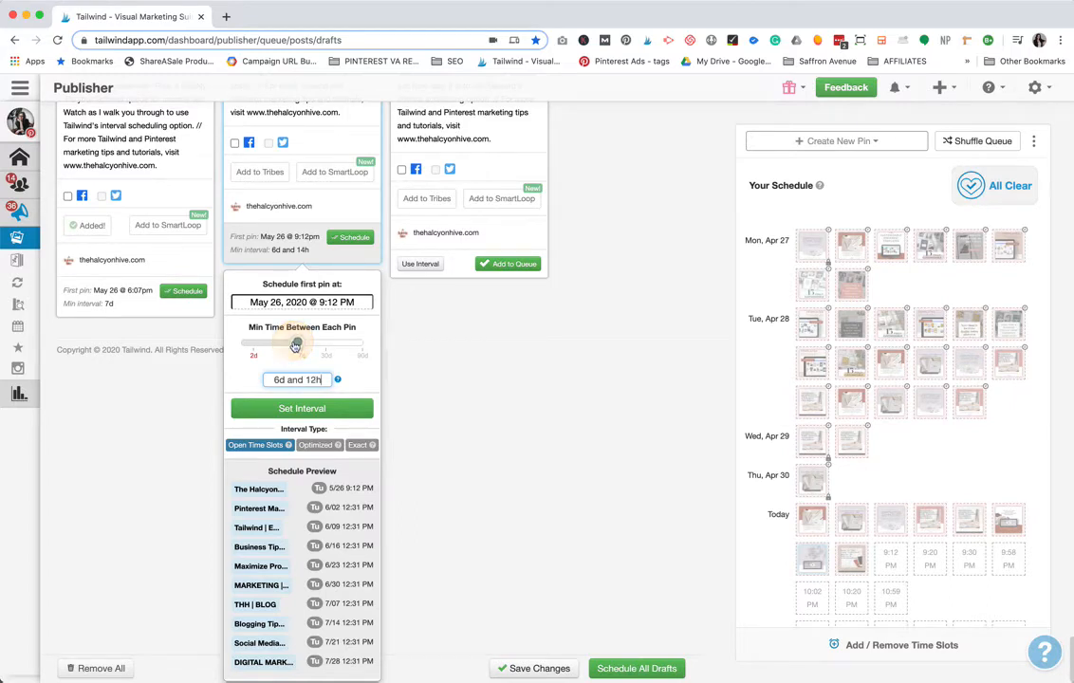
drag(296, 346, 295, 346)
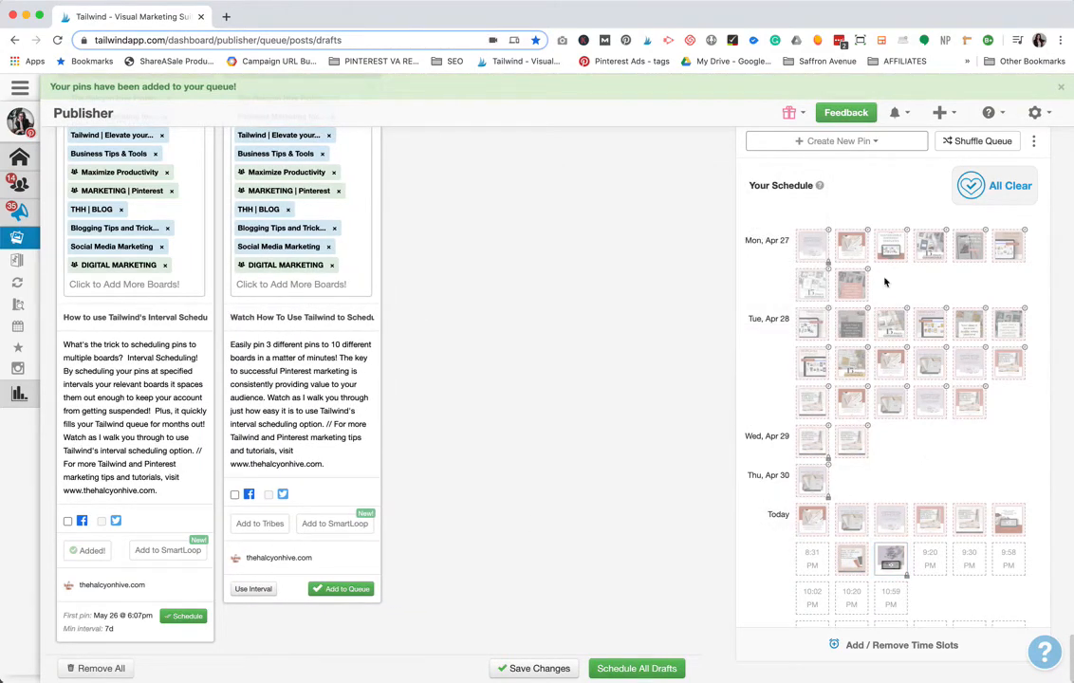
Step: Scroll down to the remaining draft pins' interval settings, spaced 6 days 6 hours
scroll(down, 3)
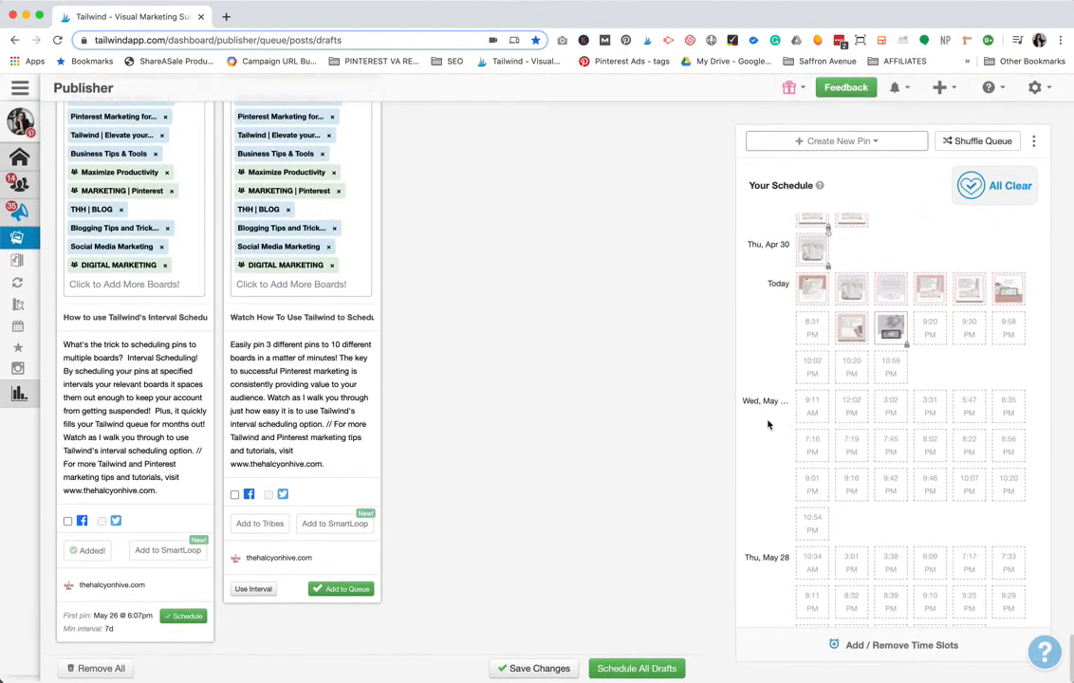
scroll(down, 3)
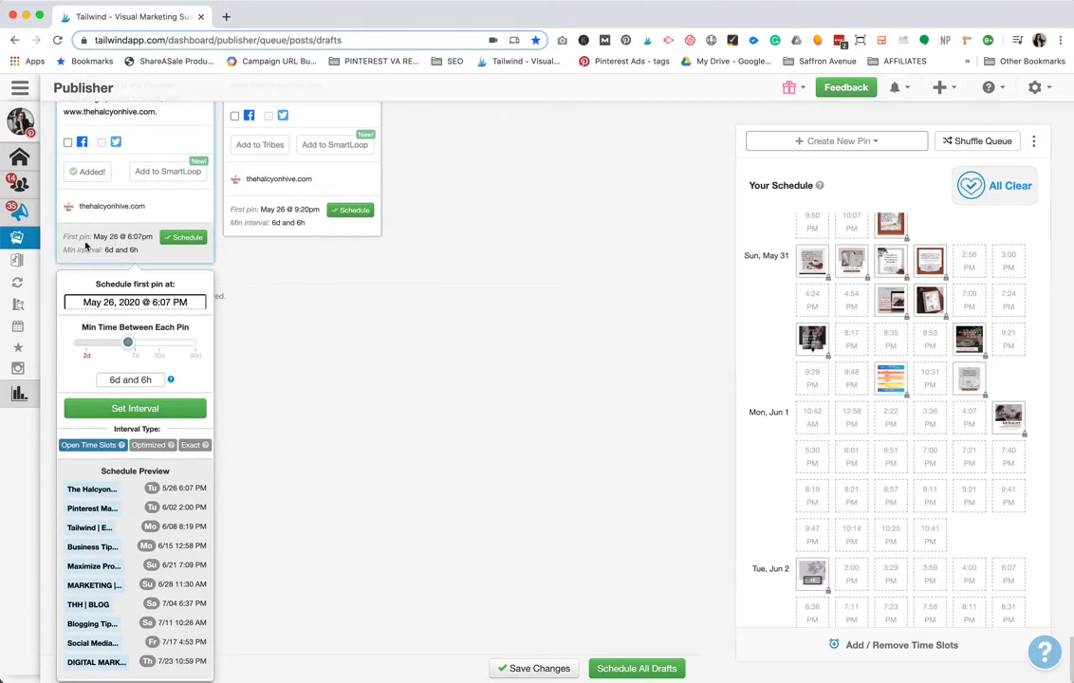
Step: Set one remaining pin's first-pin start date to May 27 at 6:07 PM
click(134, 301)
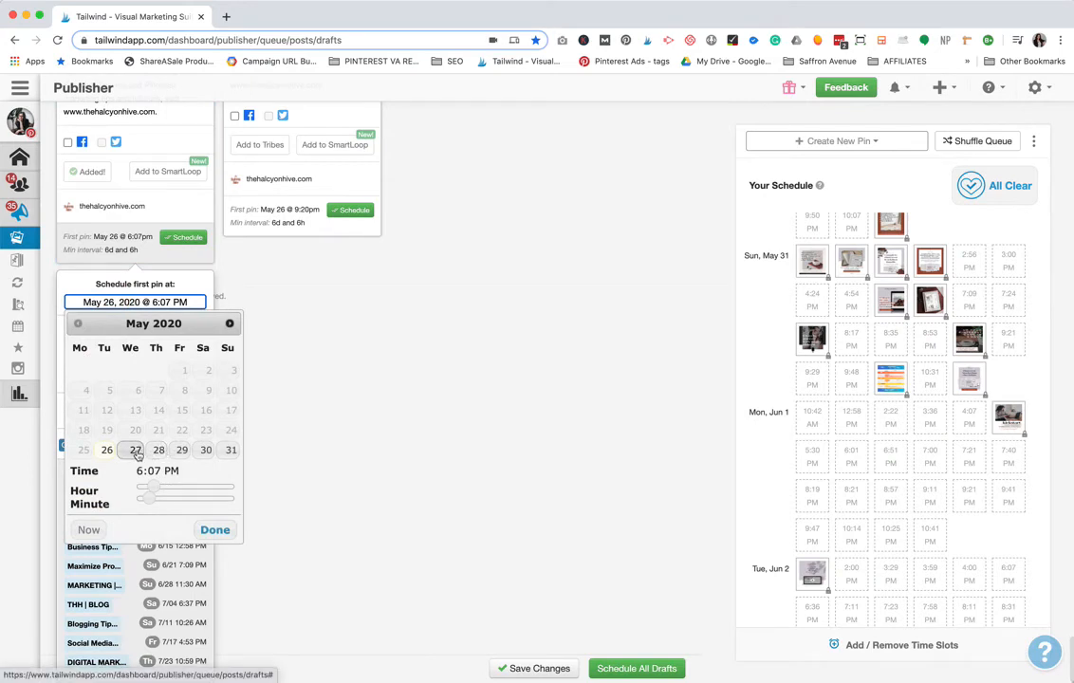
click(135, 450)
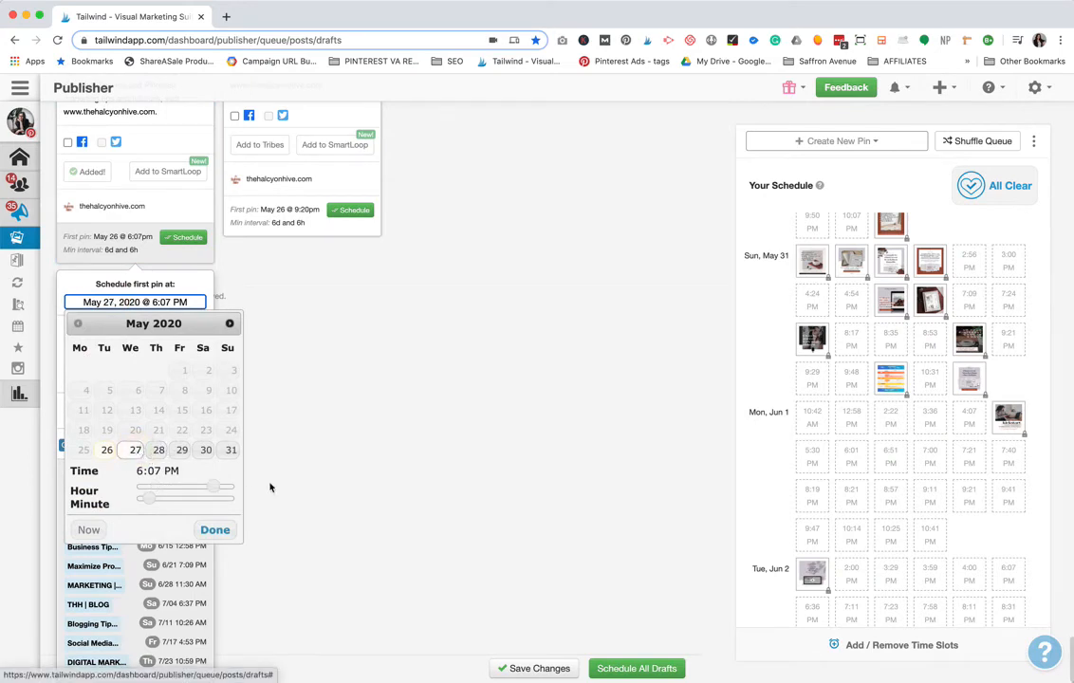
click(214, 530)
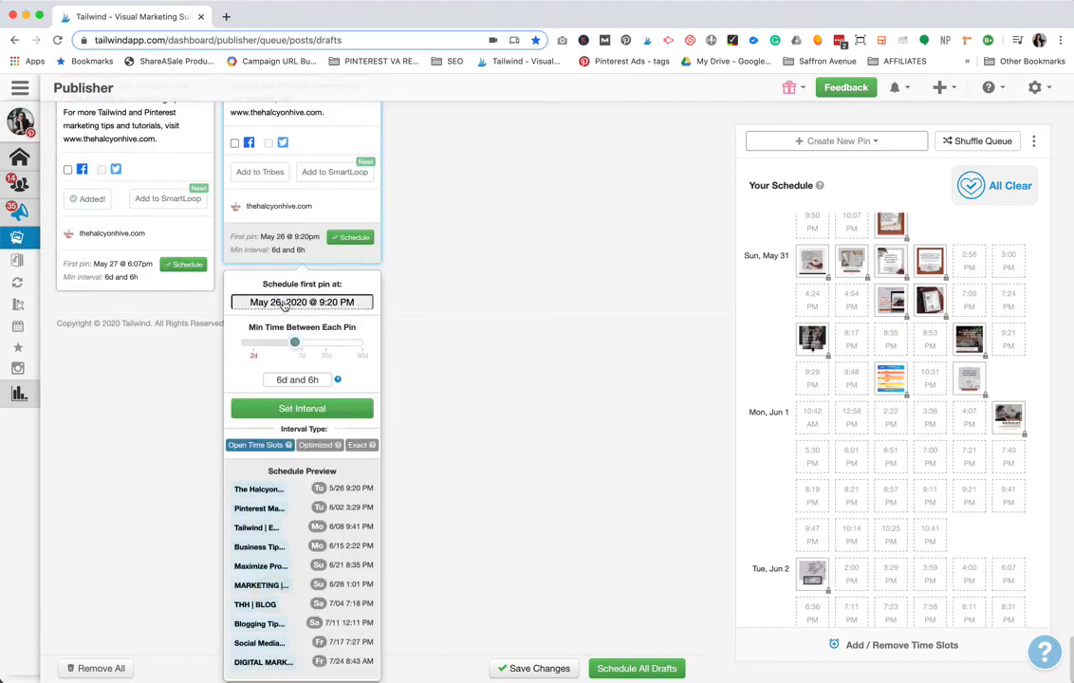
Step: Set the other pin's first-pin start date to May 28 at 9:20 PM
click(302, 302)
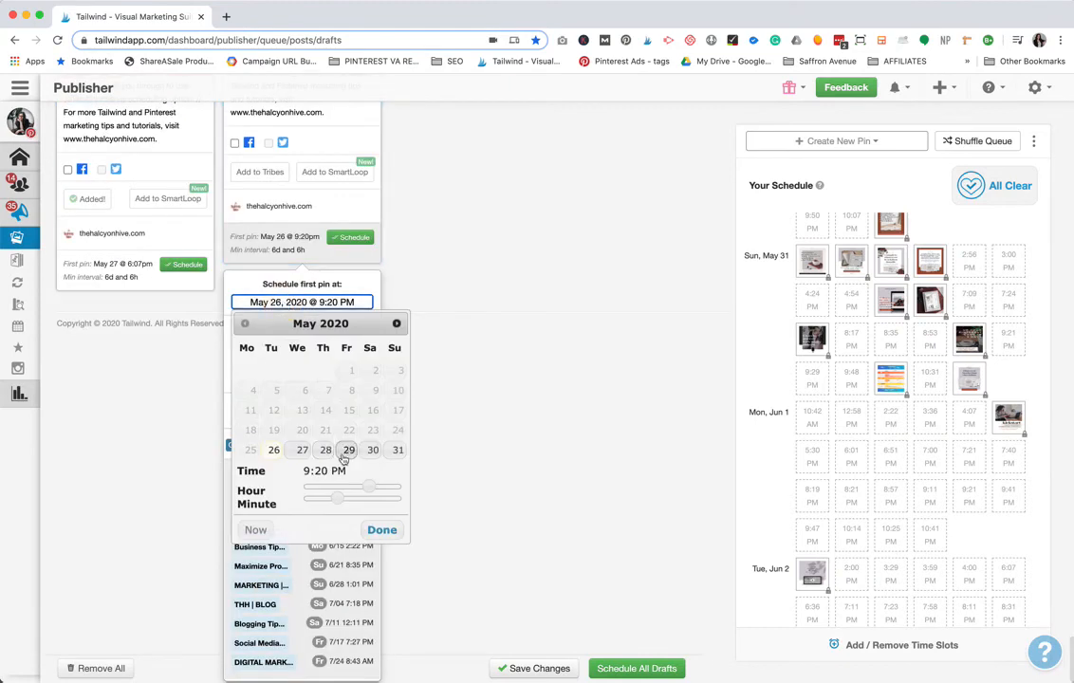
click(326, 449)
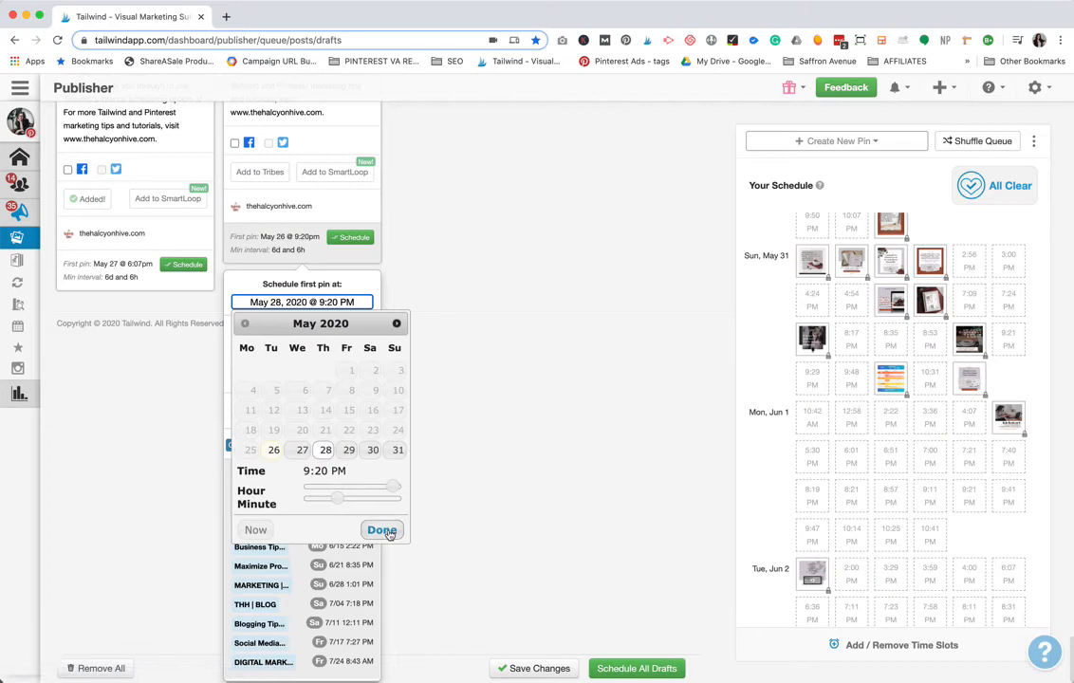
click(381, 530)
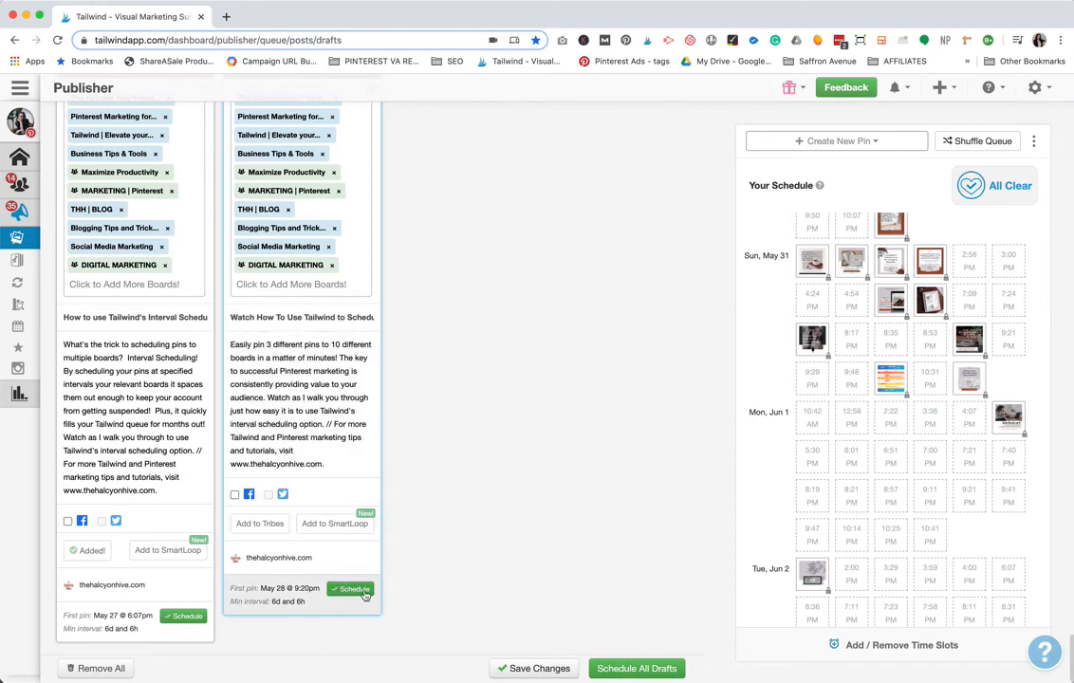
Step: Queue the May 28 and May 27 interval pins and review the Your Schedule calendar
click(350, 588)
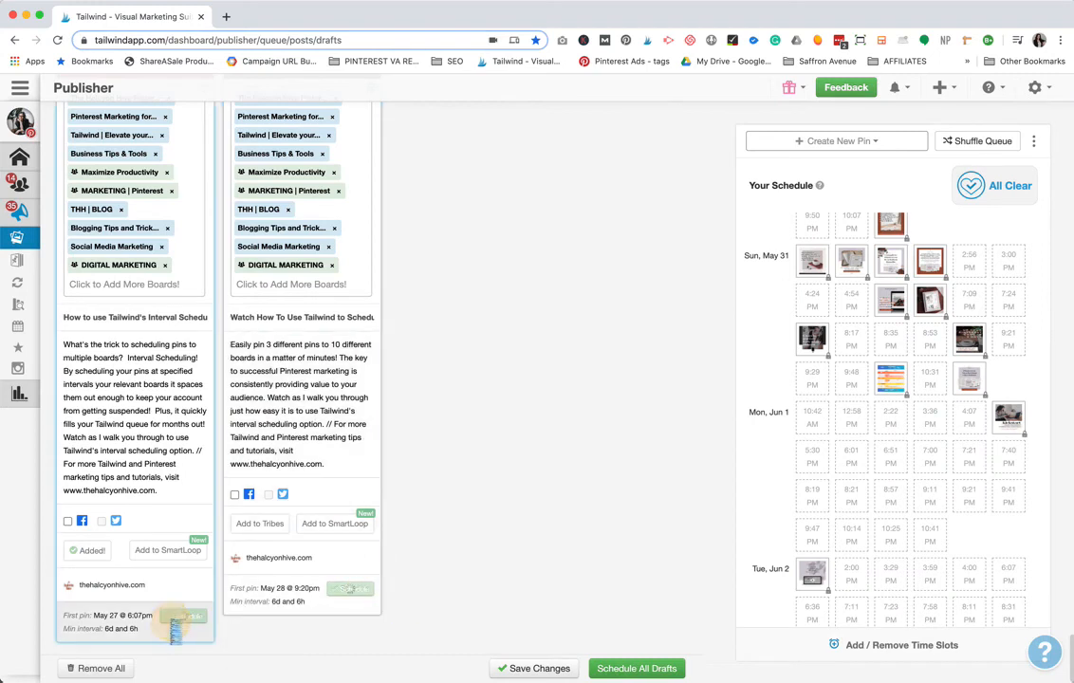
click(635, 668)
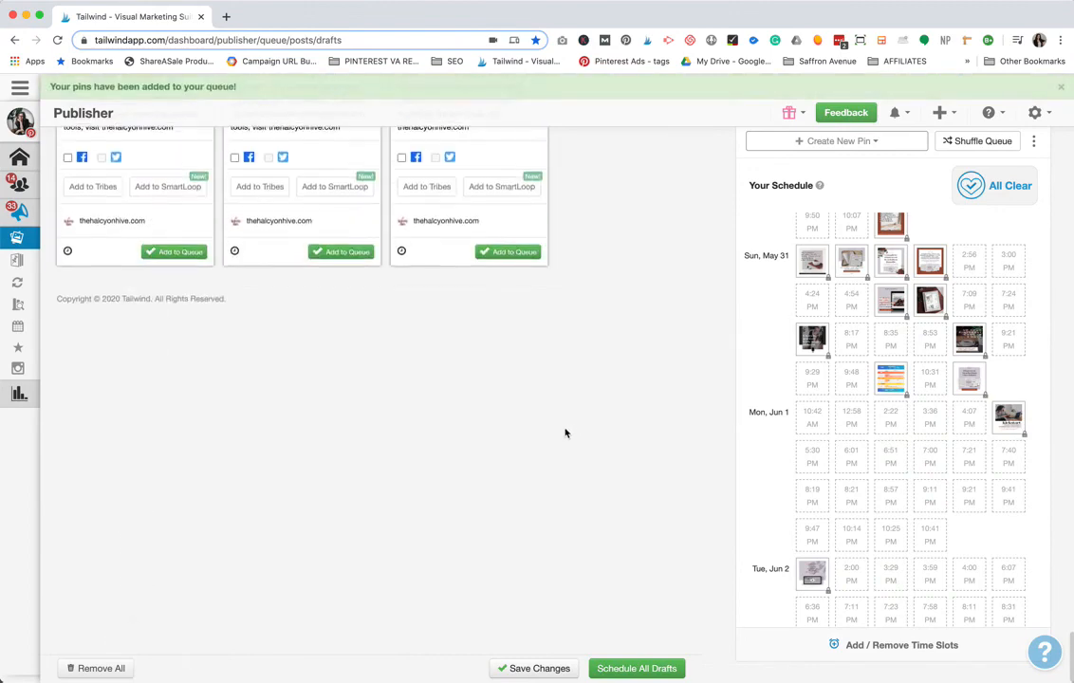
scroll(up, 3)
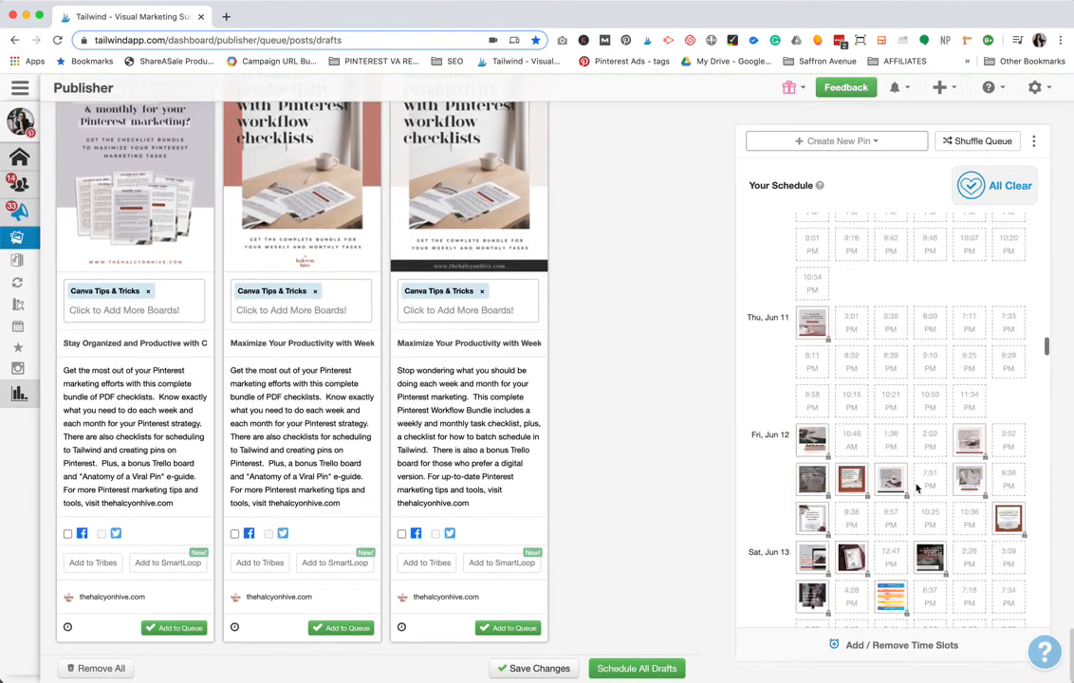
scroll(up, 3)
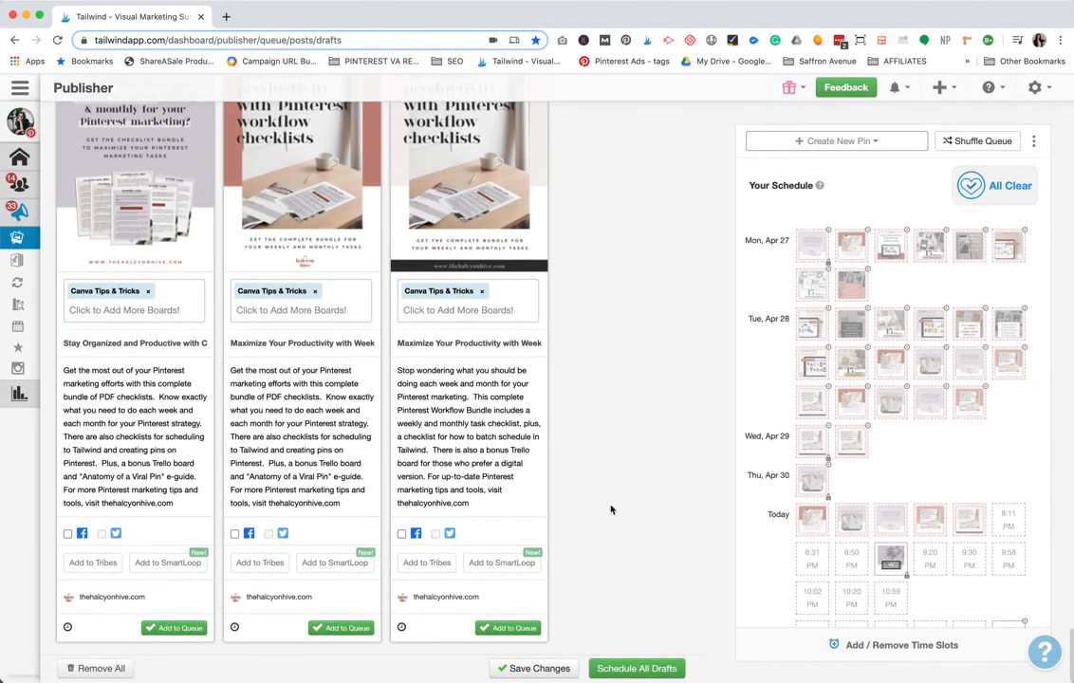
mouse_move(594, 520)
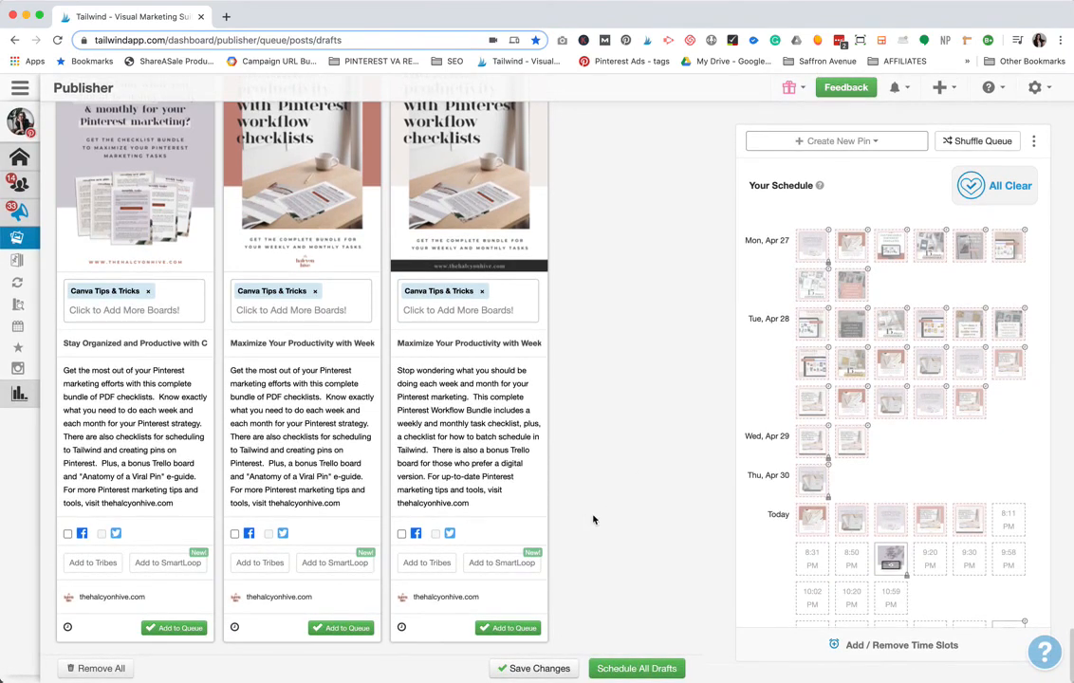